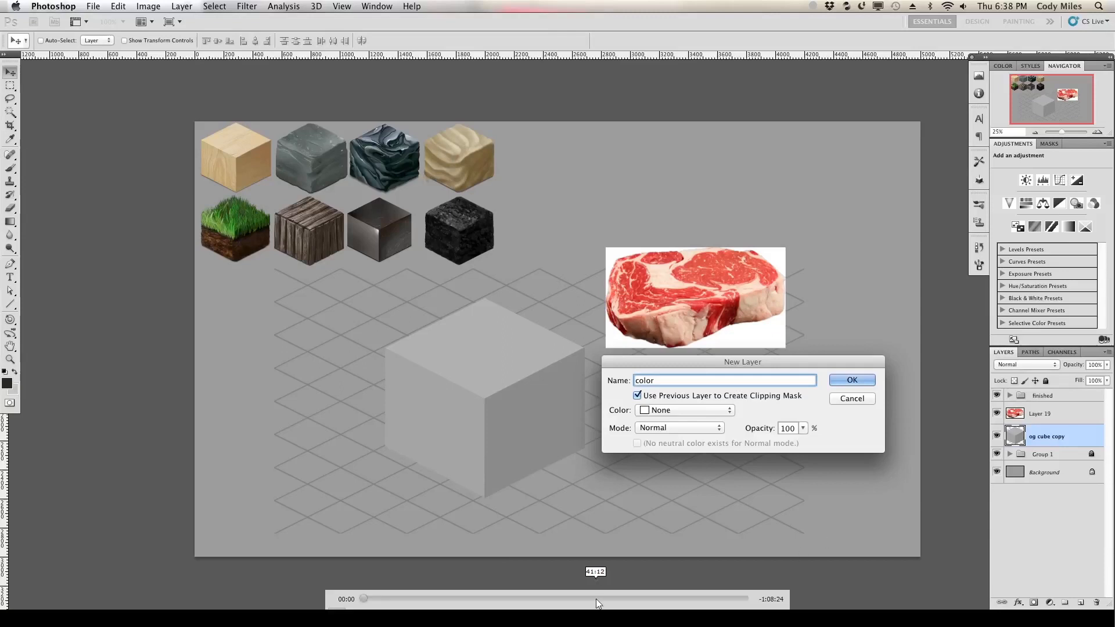
Step: Merge the selected meat cube layers into one smart object via the Layers panel context menu
drag(595, 598, 364, 598)
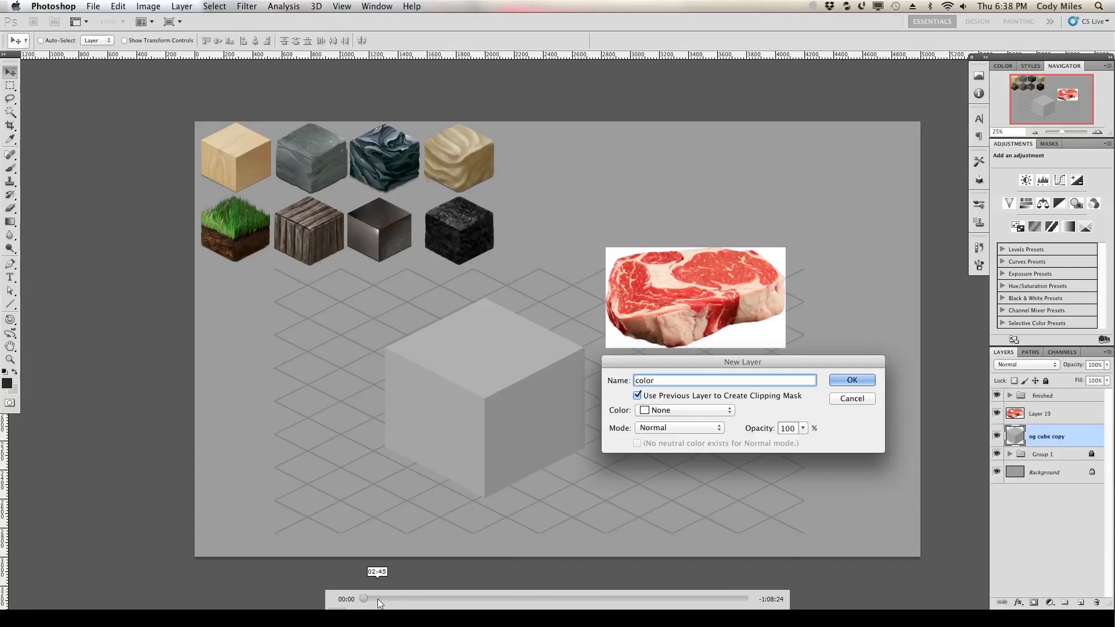
drag(376, 598, 364, 598)
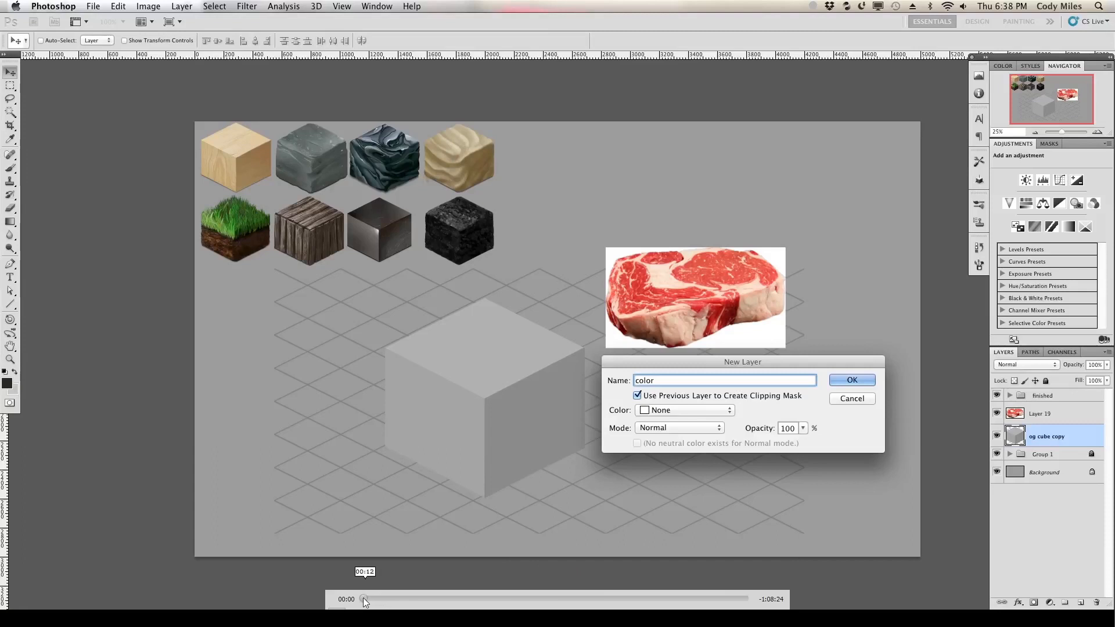
click(851, 379)
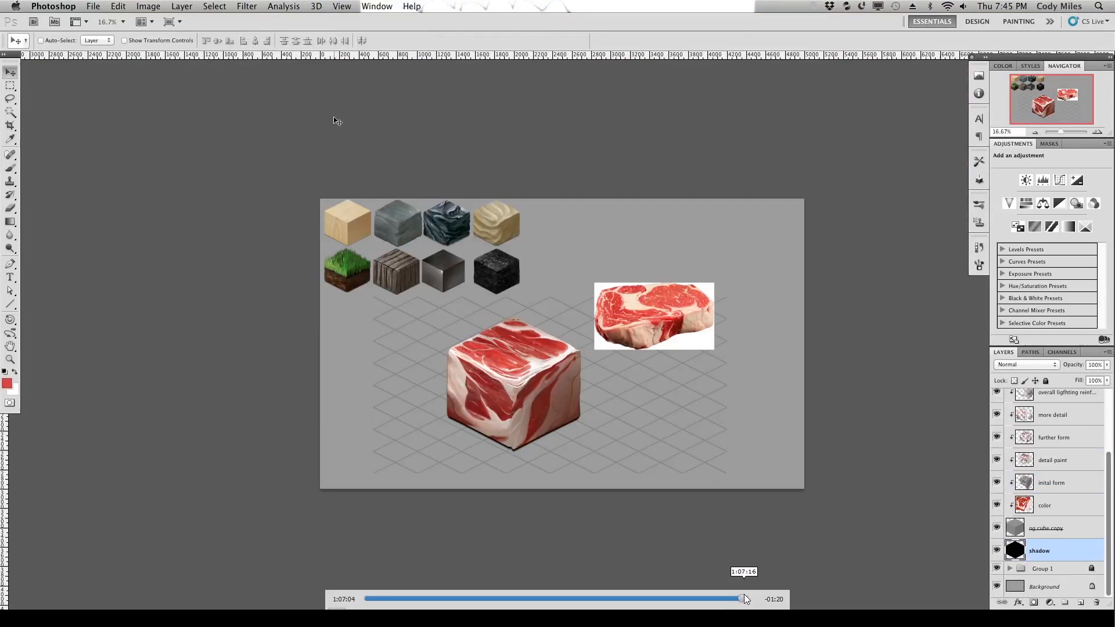
right_click(1038, 550)
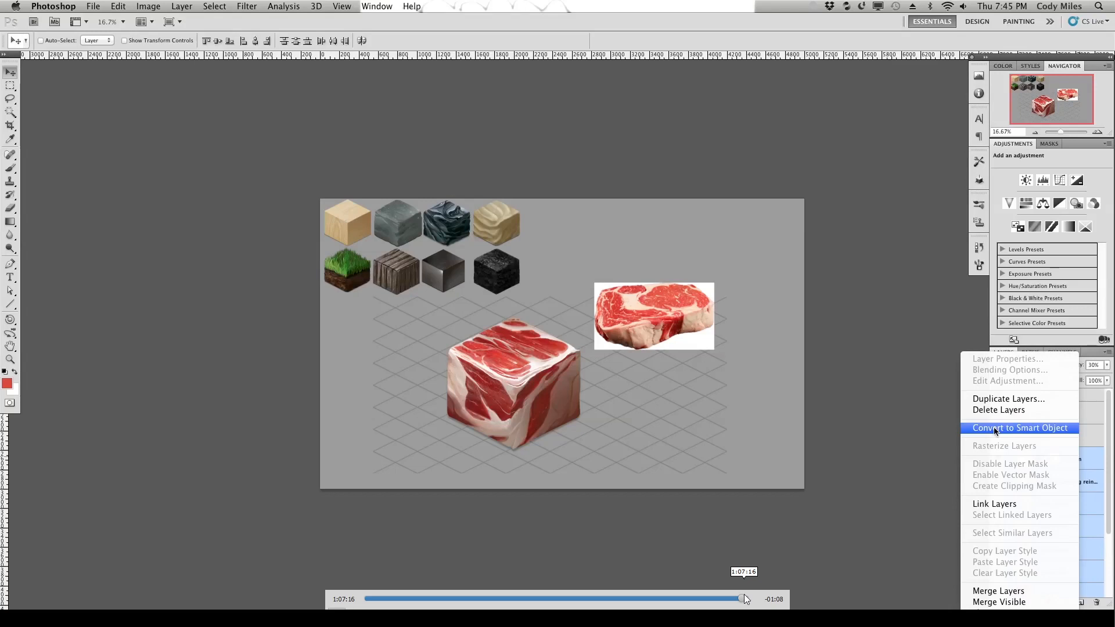
click(1019, 428)
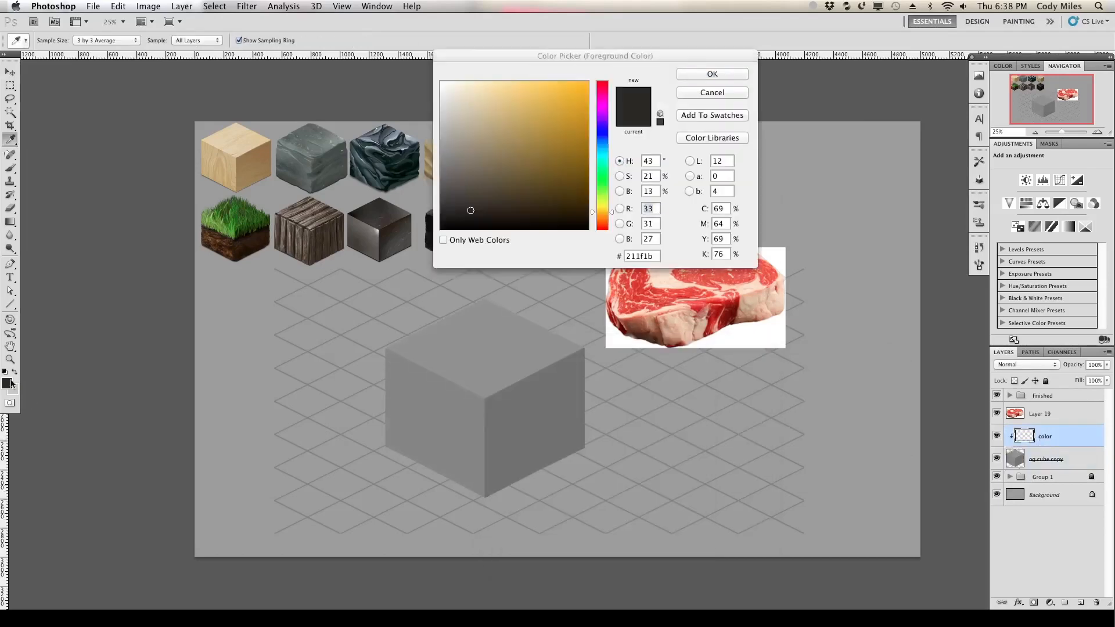
Step: Choose near-white #f5f5f5 as the foreground painting colour
click(710, 74)
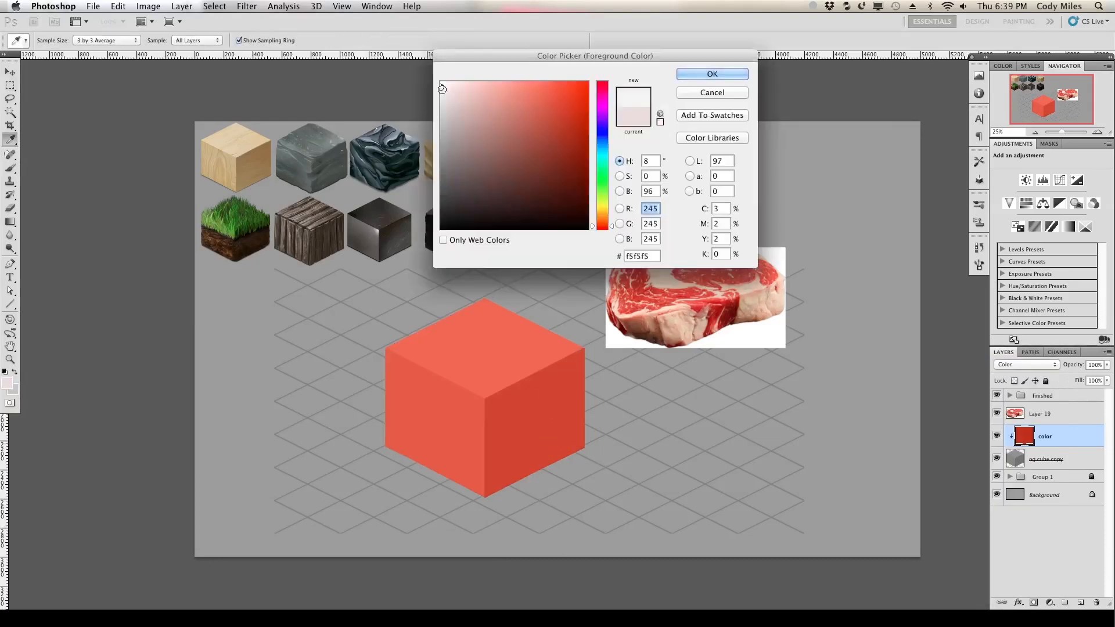
click(92, 6)
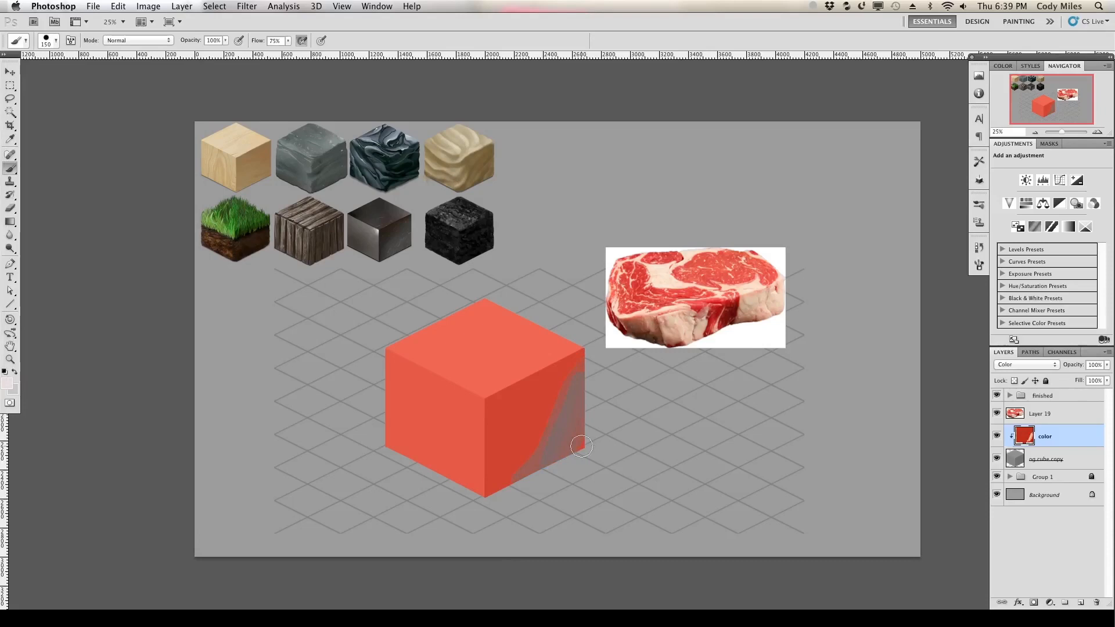
Step: Brush pale fat streaks over the cube's right and left red faces and between red areas
drag(581, 446, 565, 362)
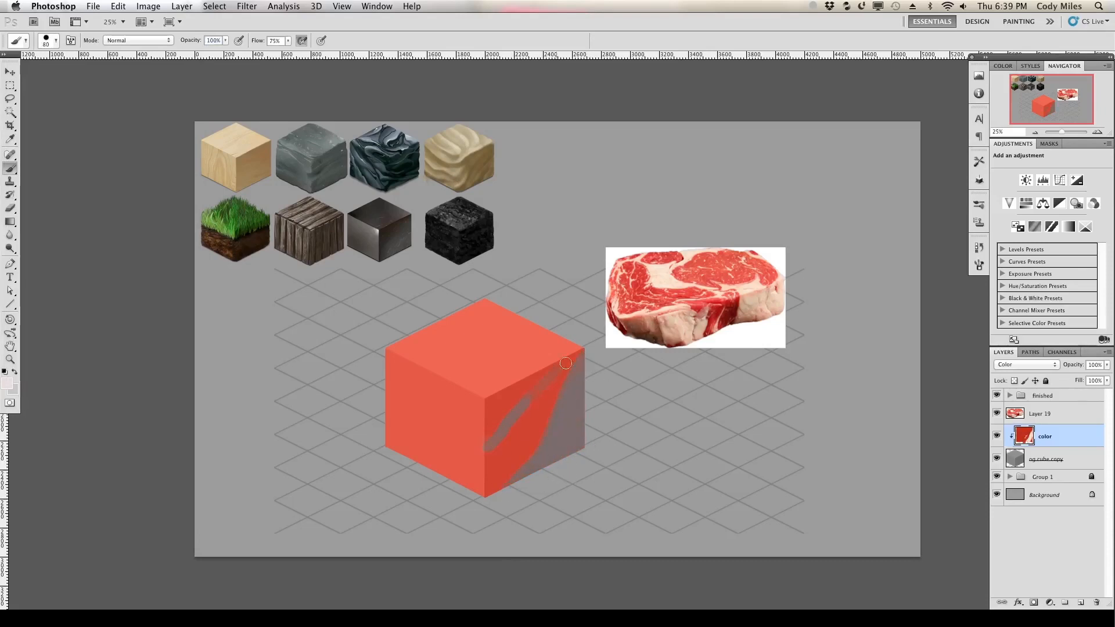
drag(565, 363, 477, 459)
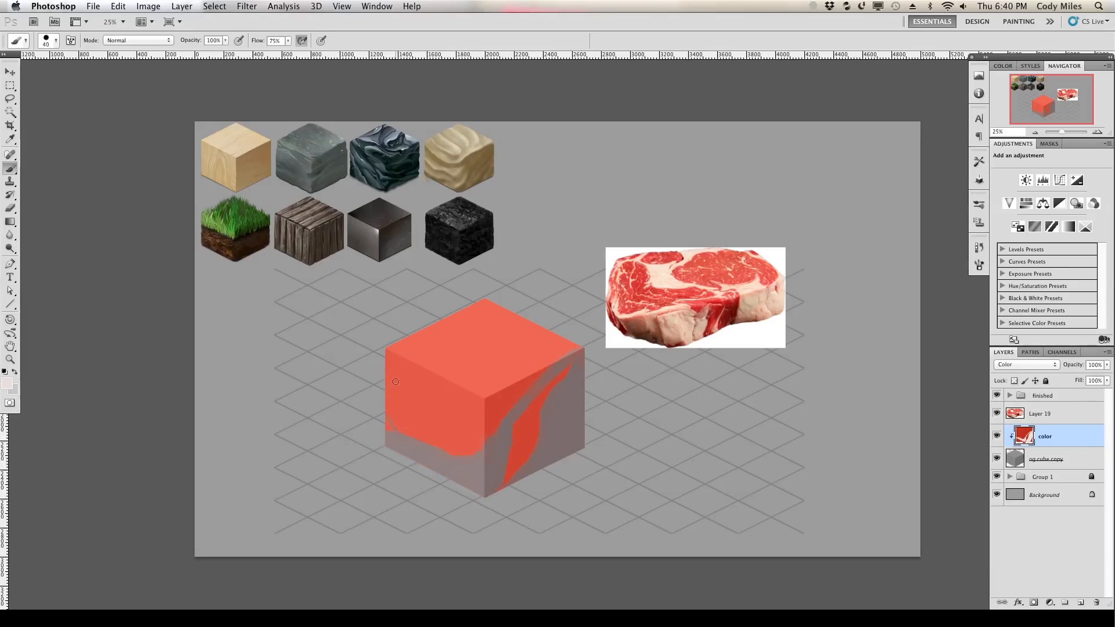
drag(396, 382, 405, 388)
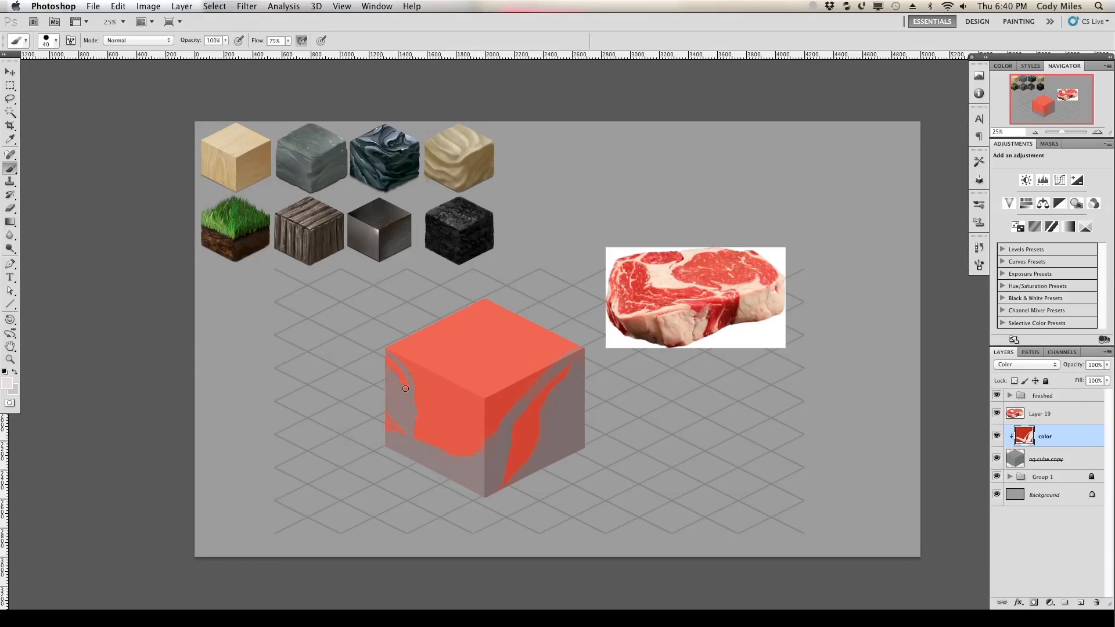
drag(405, 388, 482, 419)
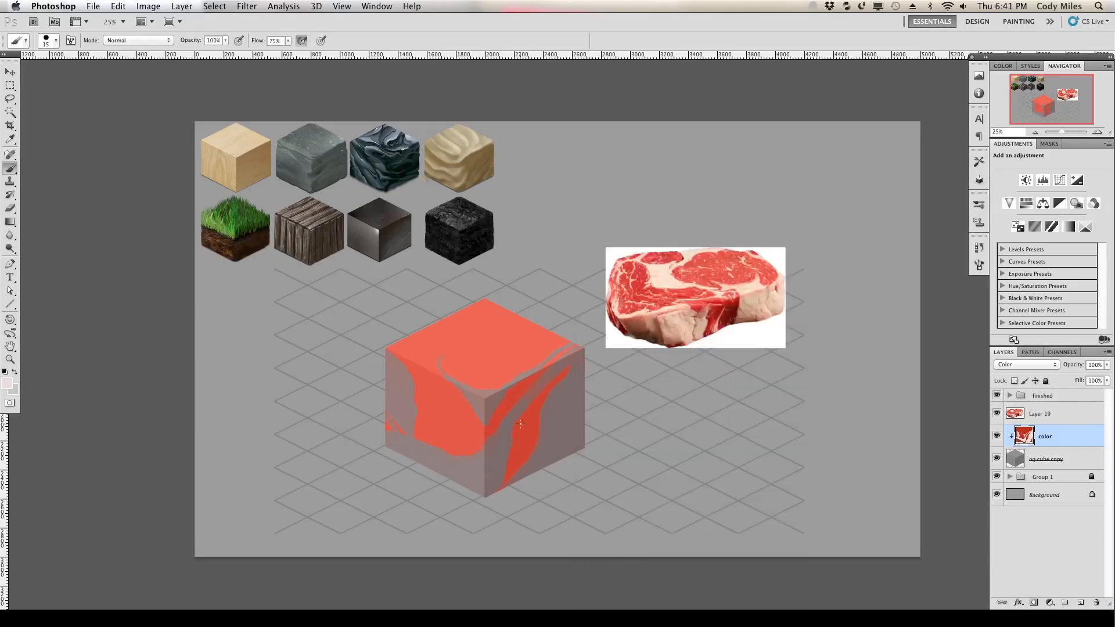
drag(484, 387, 507, 362)
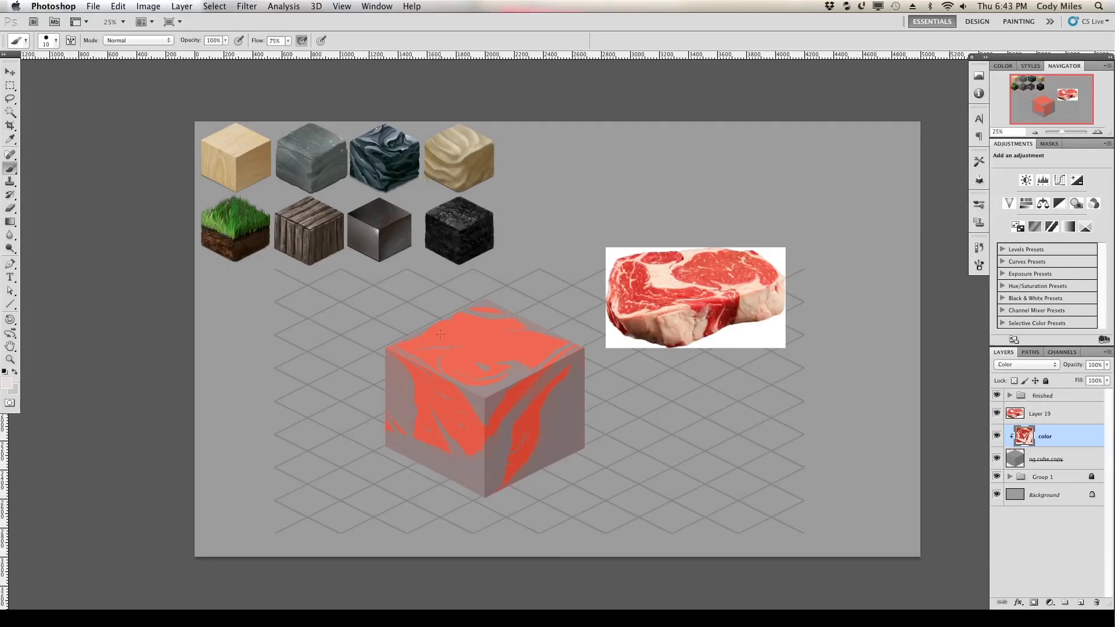
mouse_move(432, 321)
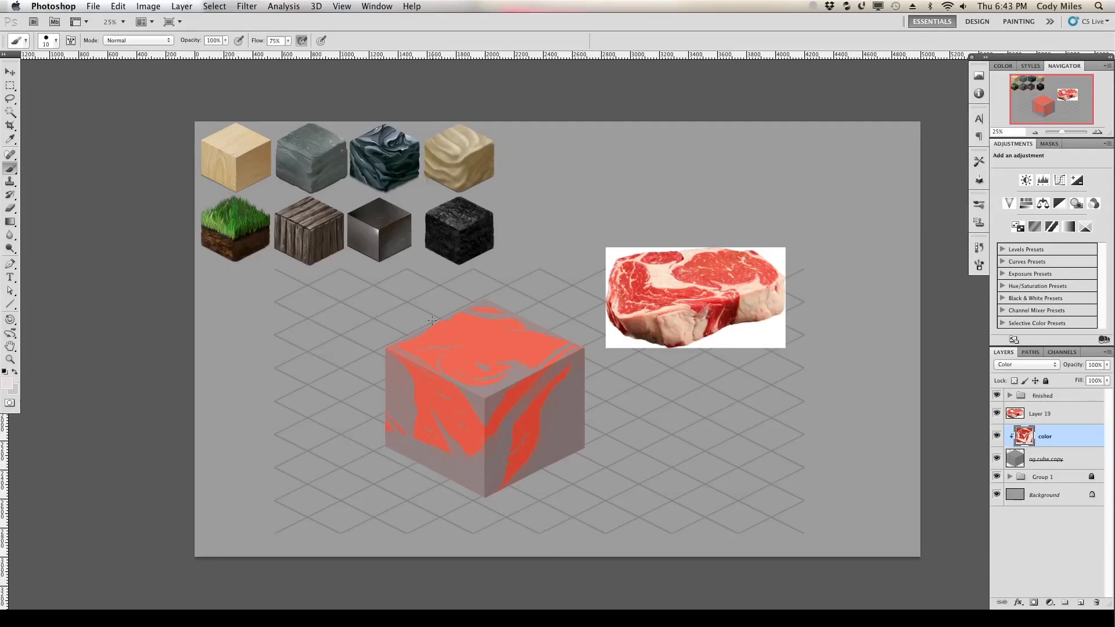
click(1025, 364)
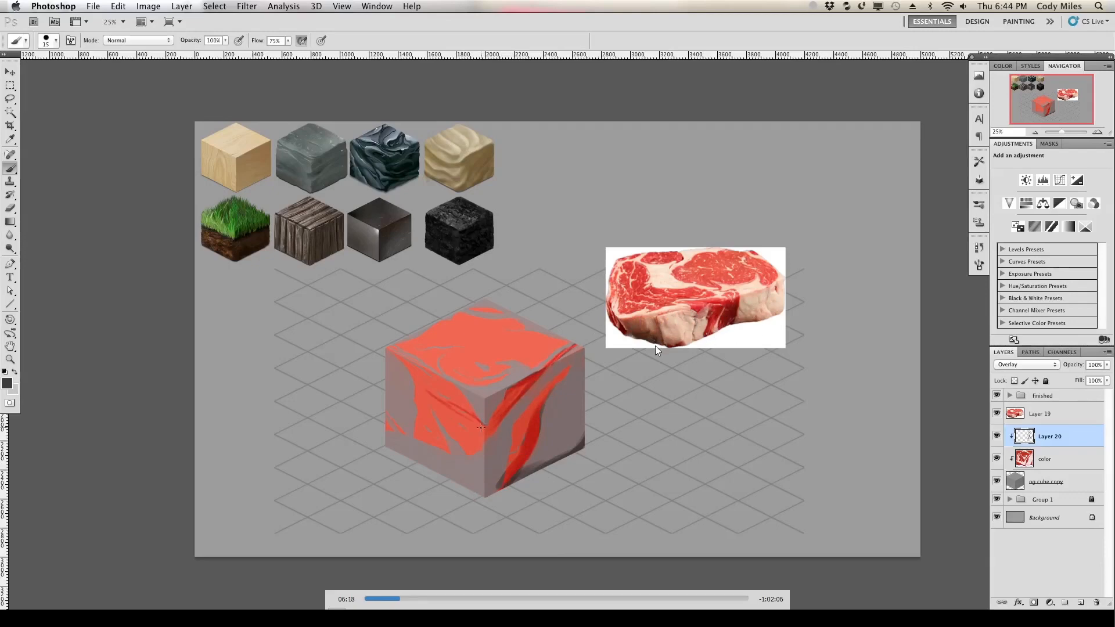
Step: Paint shading on the right face and highlights across the top face on Layer 20
drag(483, 427, 406, 361)
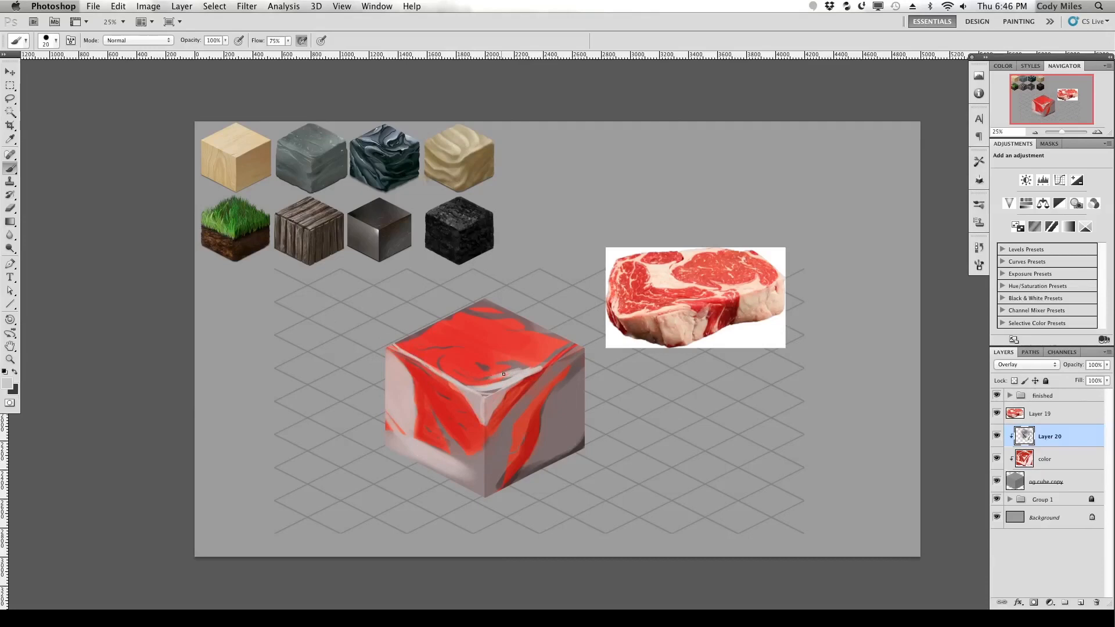
drag(503, 373, 613, 340)
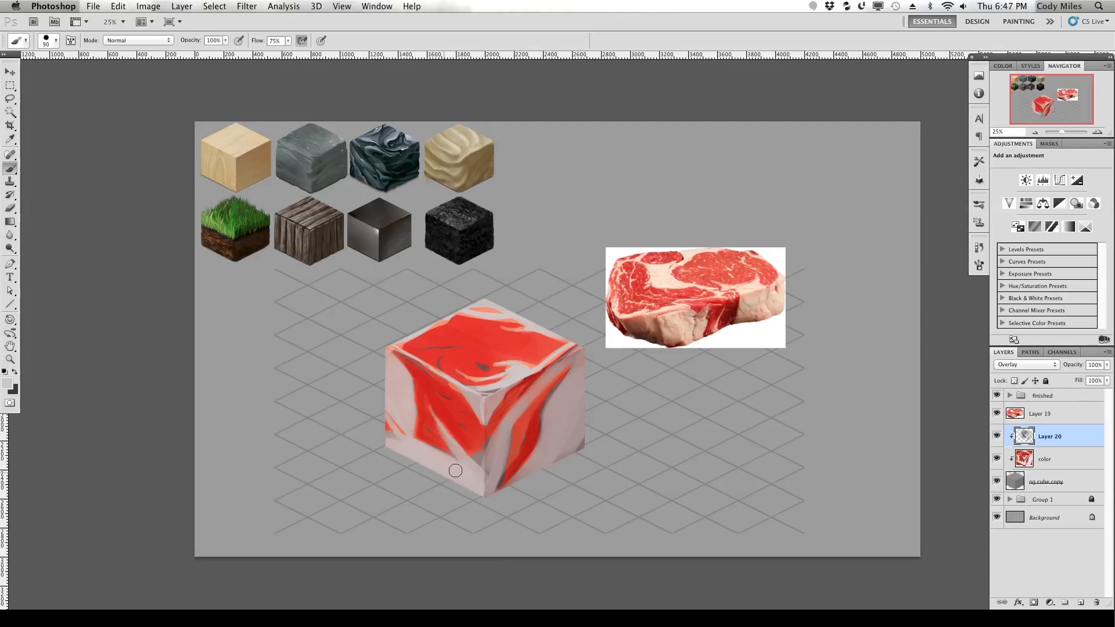
click(1044, 459)
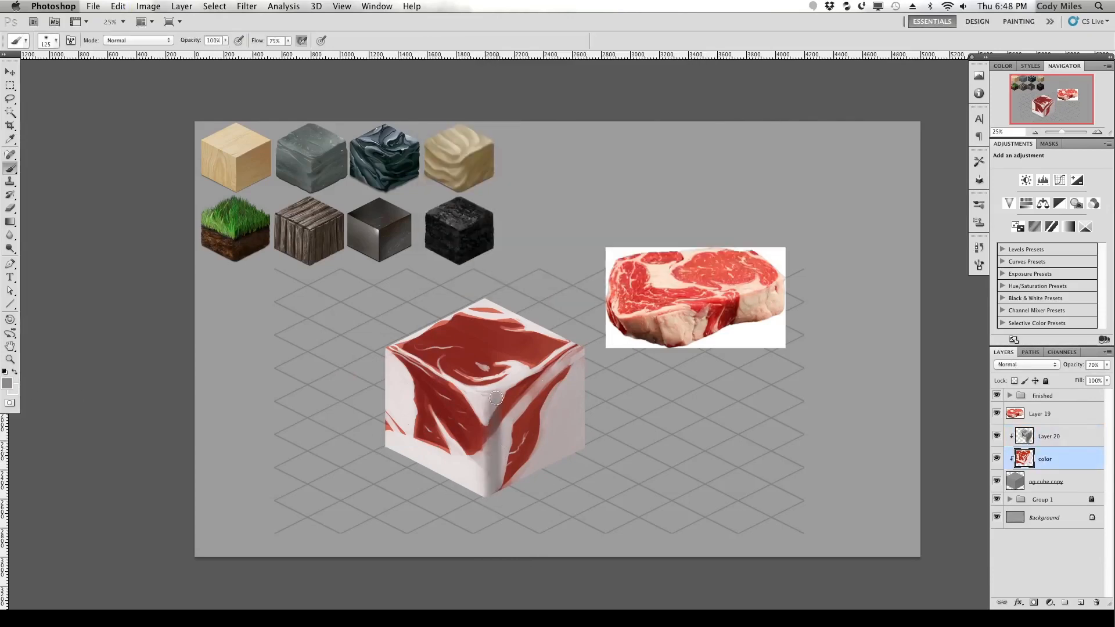
Step: Reselect the overlay layer Layer 20
click(1048, 436)
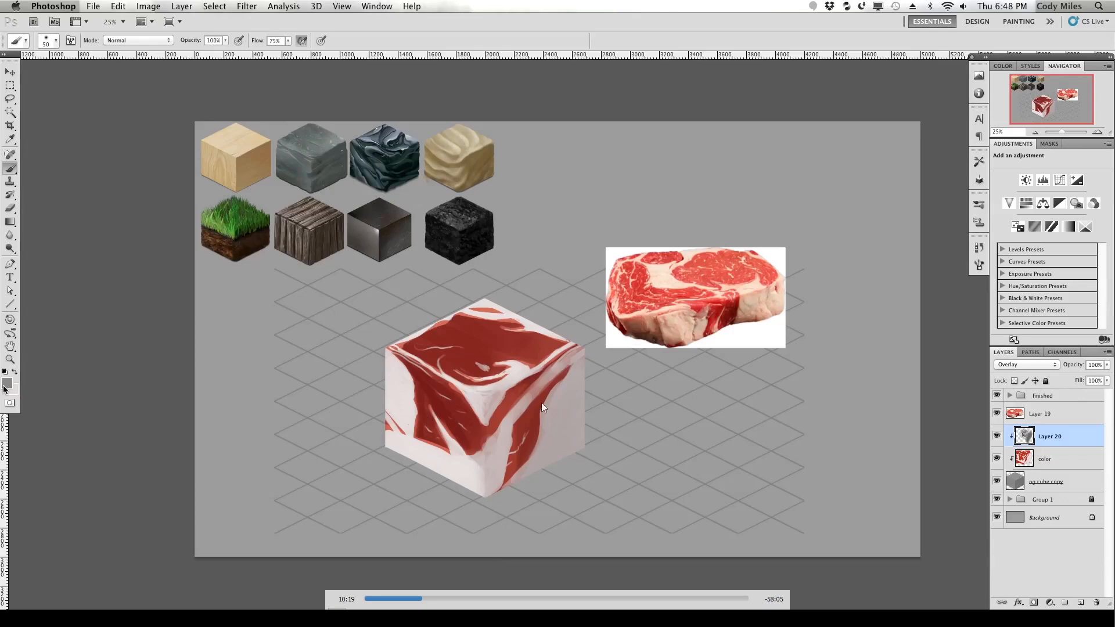
mouse_move(542, 384)
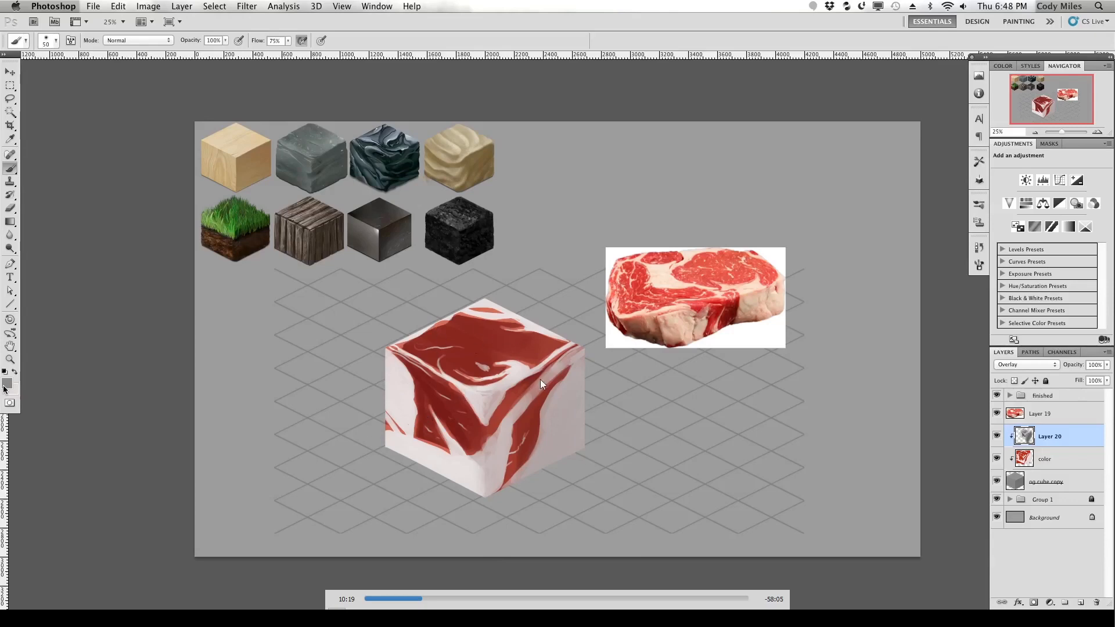
mouse_move(492, 495)
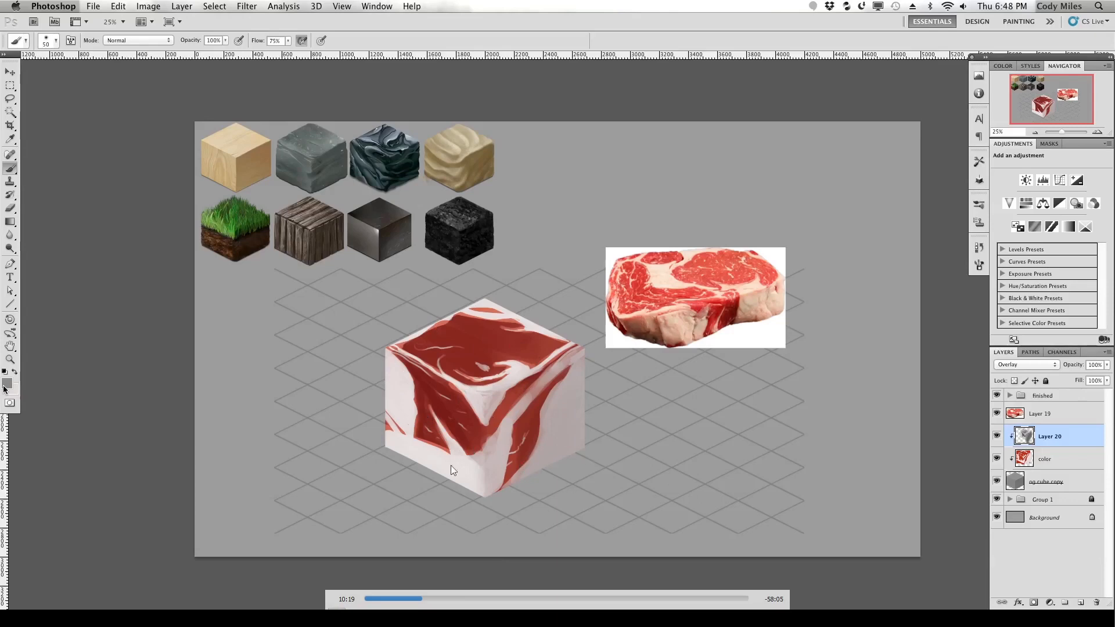
mouse_move(463, 396)
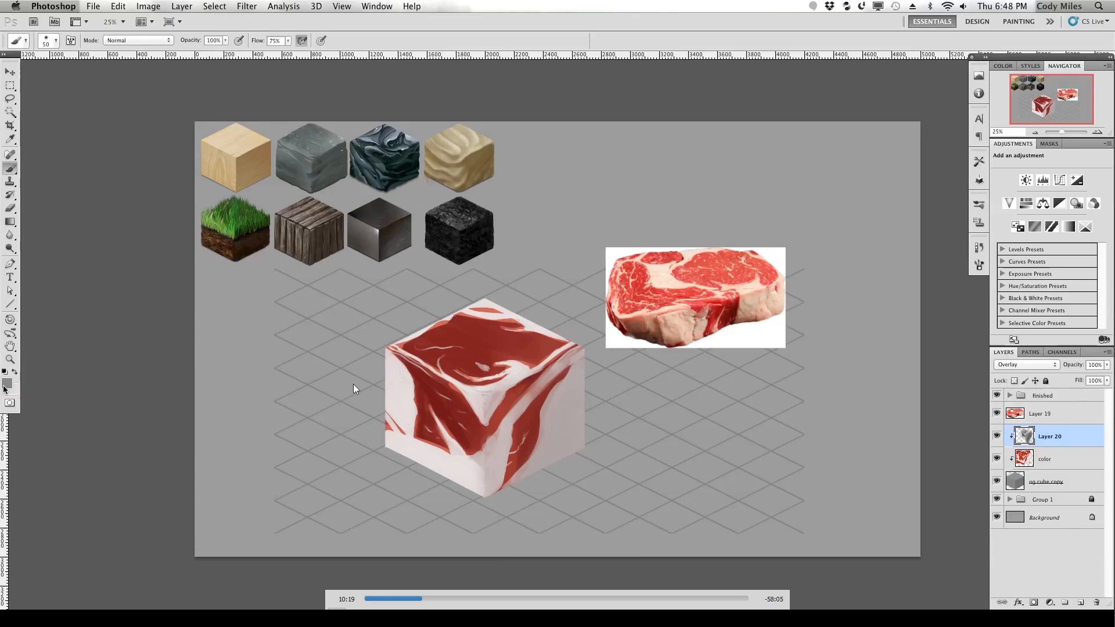
mouse_move(608, 389)
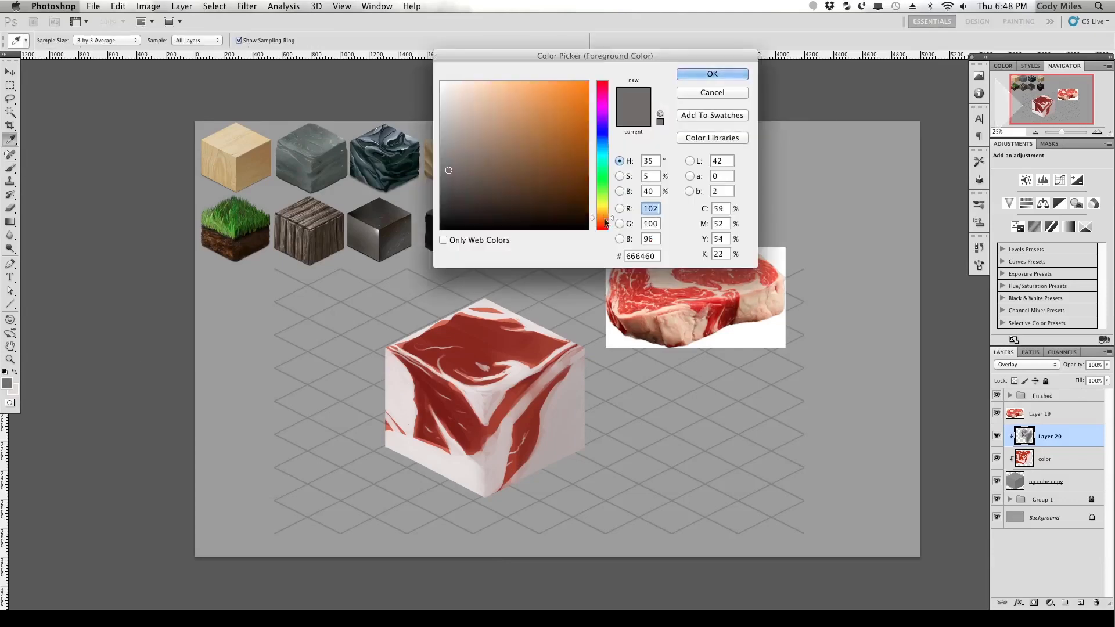
Step: Pick a grey foreground colour and paint soft glossy highlights across the cube
click(712, 74)
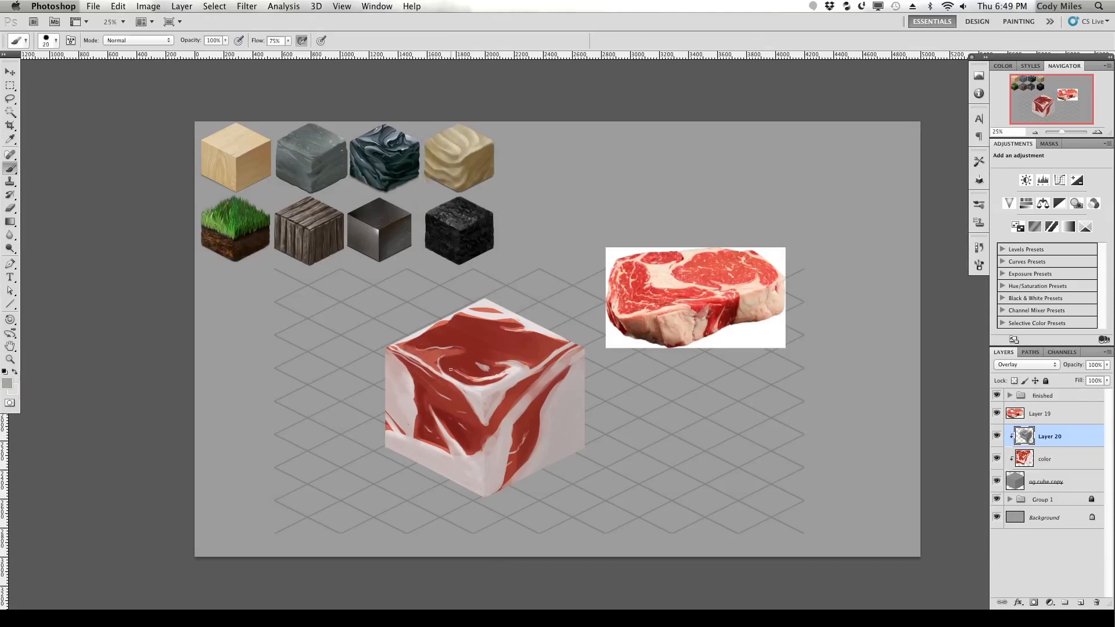
drag(449, 369, 483, 369)
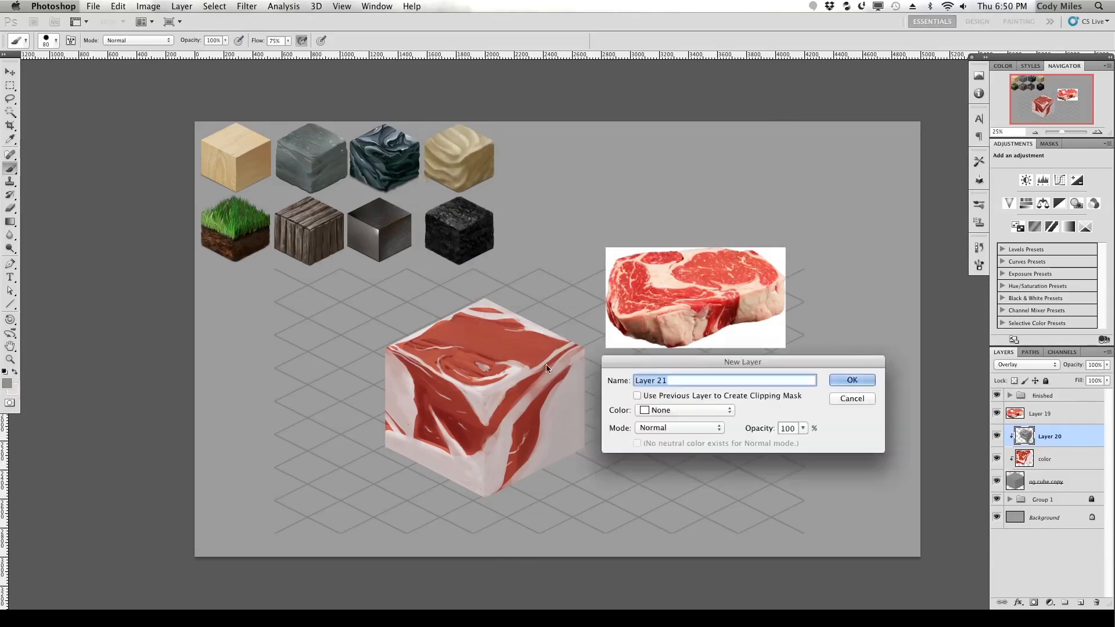
Step: Create Layer 21 and clip it to the cube layer below
click(849, 380)
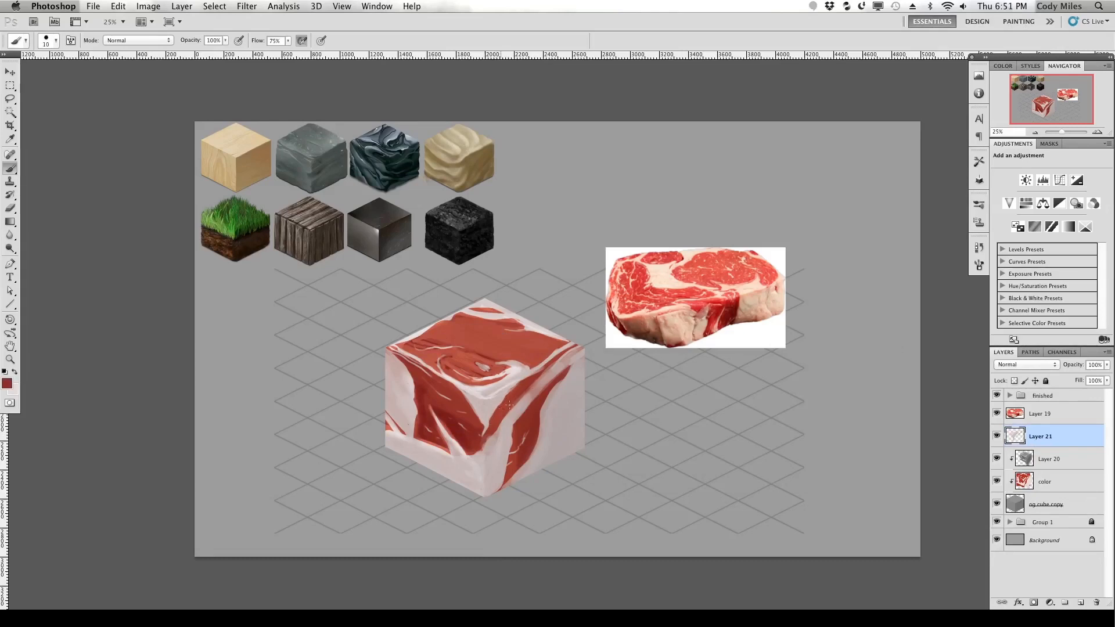
click(541, 381)
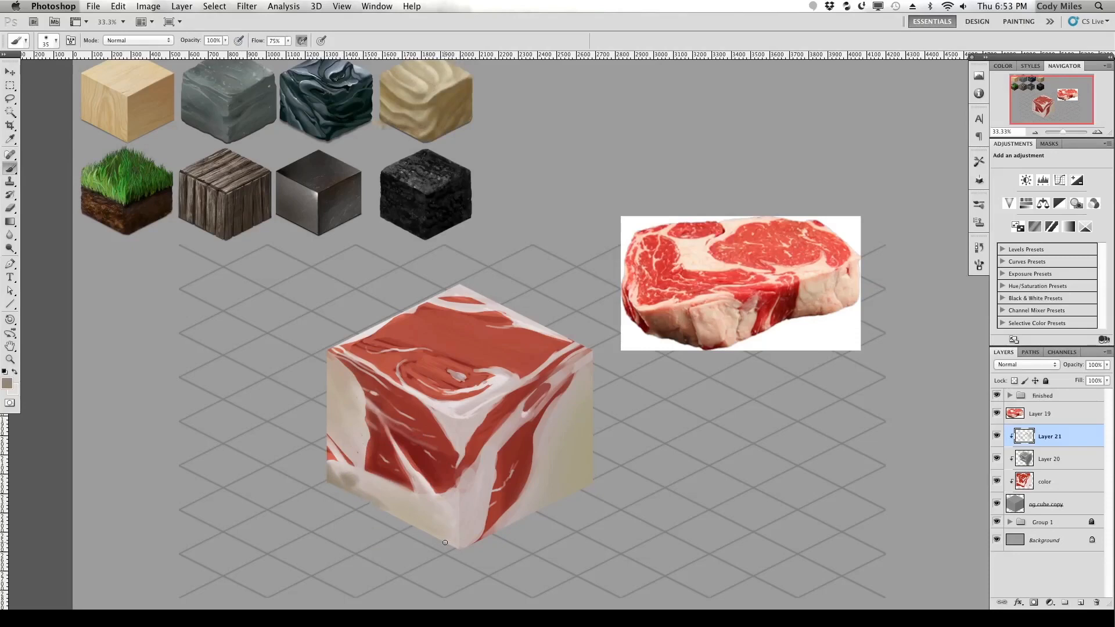
Step: Paint cream fat tones on the cube's sides and more red-and-white marbling detail on Layer 21
drag(444, 542, 468, 511)
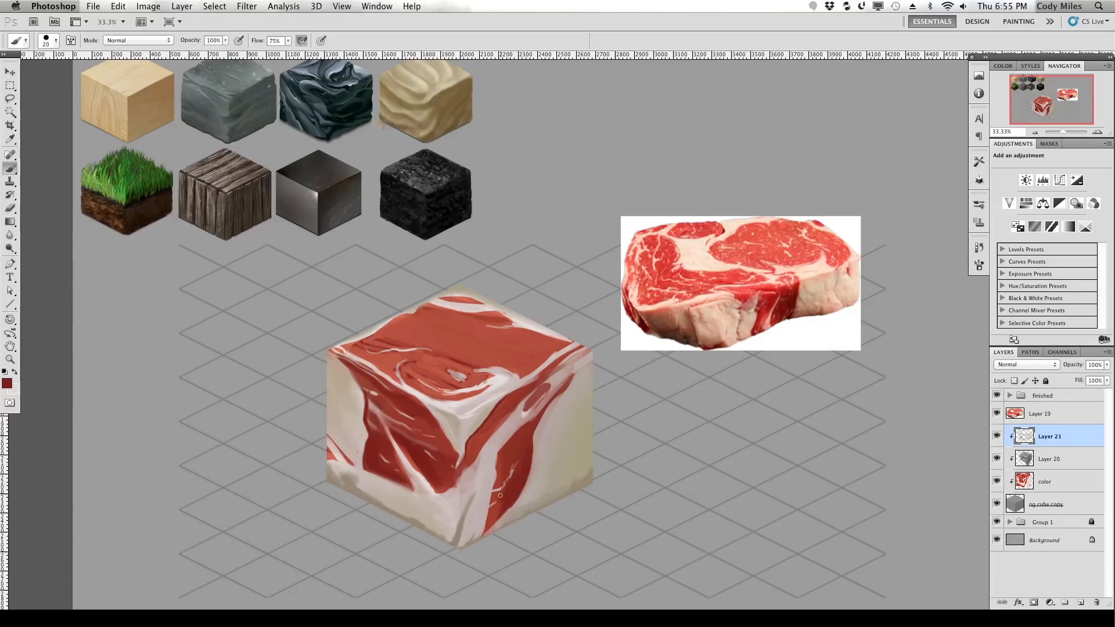
drag(500, 495, 484, 532)
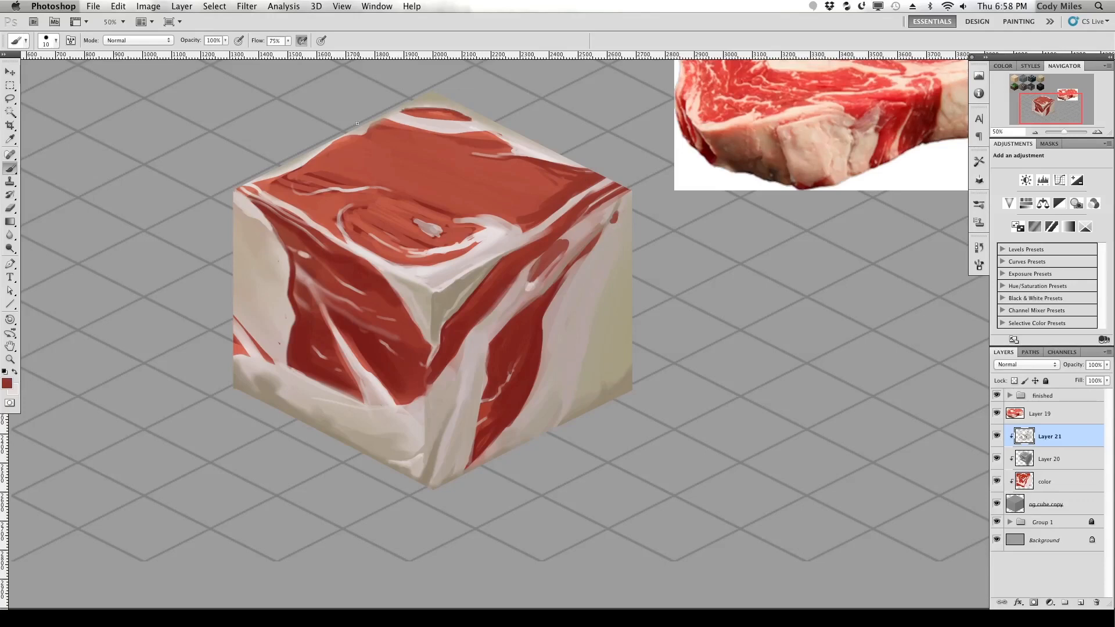
Step: Select the main02 brush from the Brush Preset picker
click(47, 41)
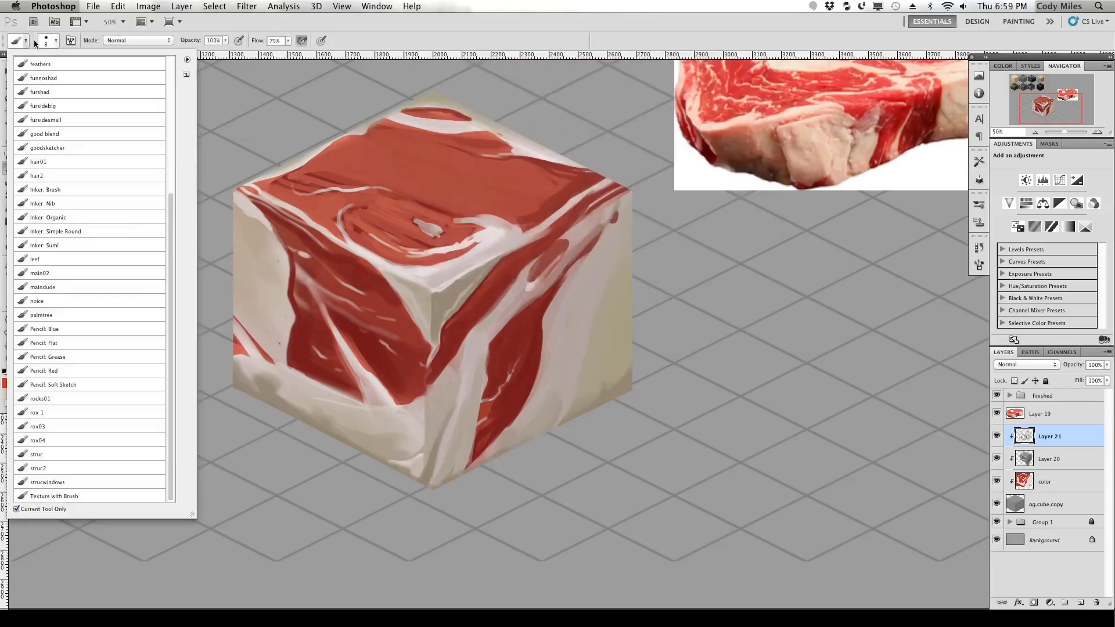
click(40, 272)
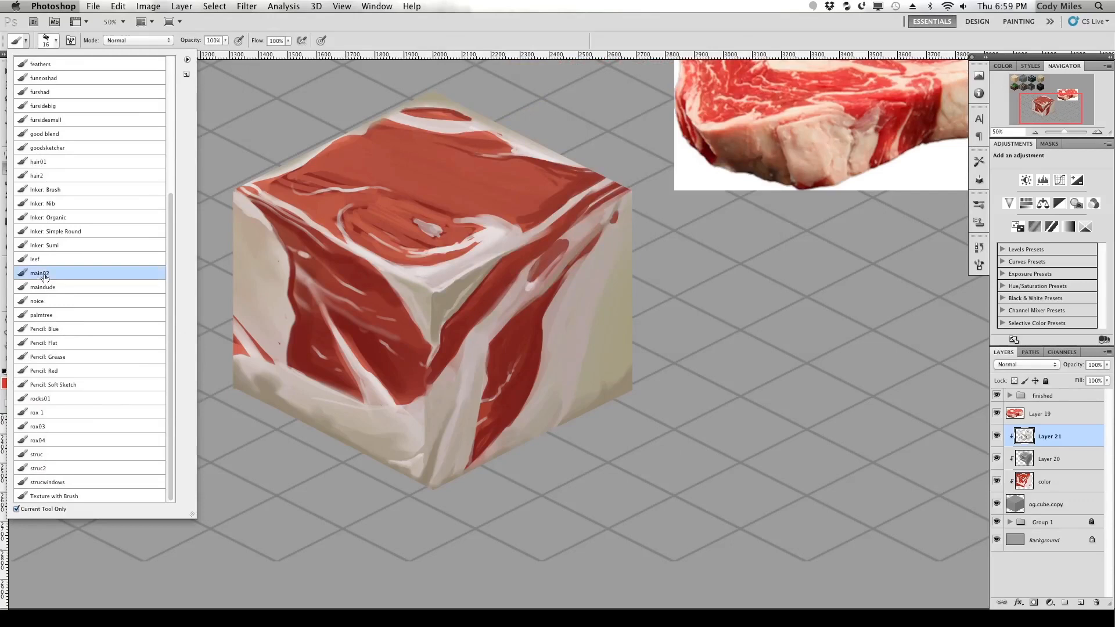
click(40, 273)
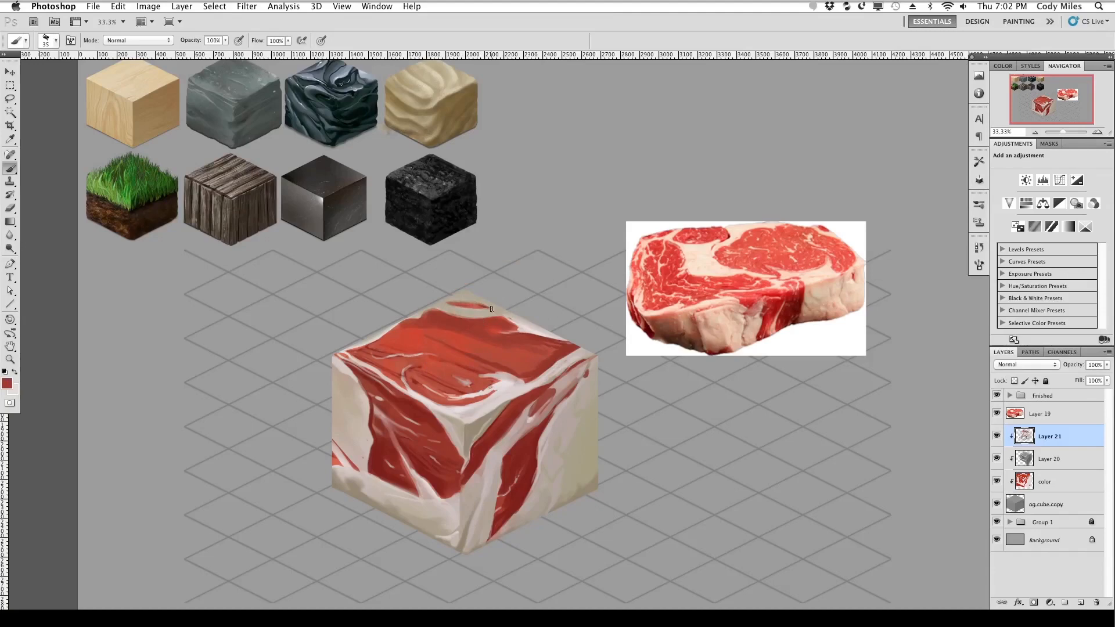
Step: Paint thin red grain and white fat streaks across the cube's top face
drag(441, 306, 491, 307)
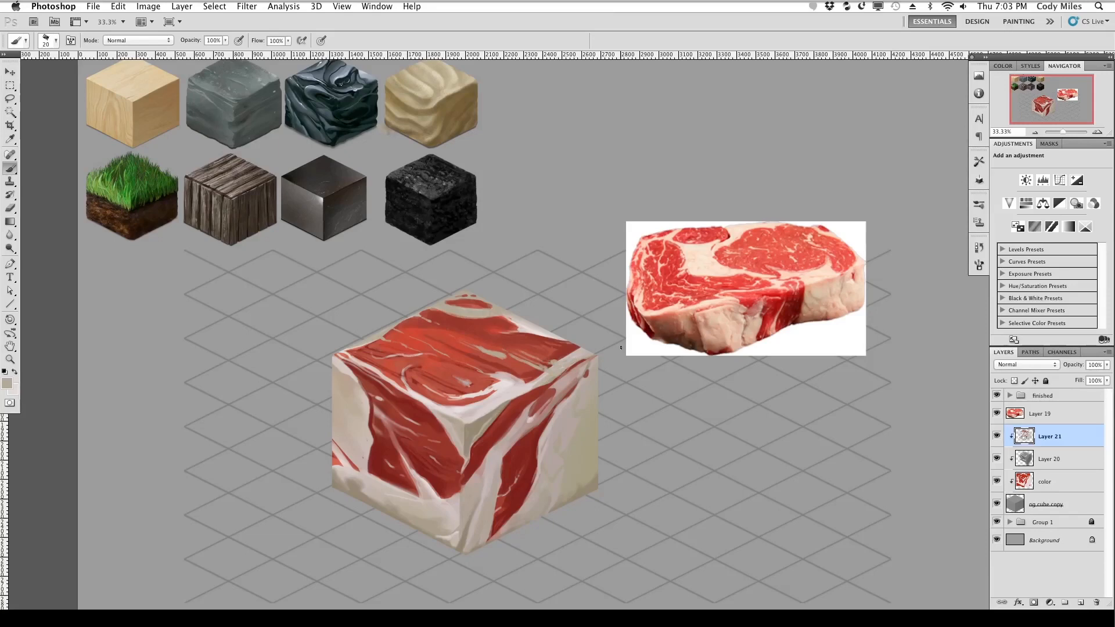
mouse_move(556, 298)
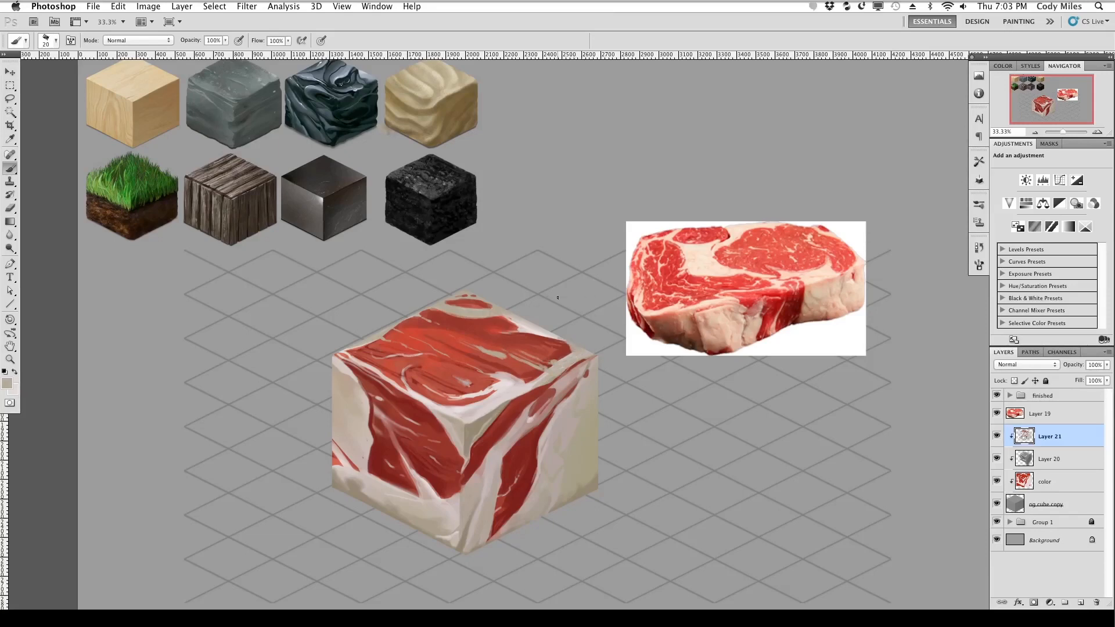
mouse_move(573, 291)
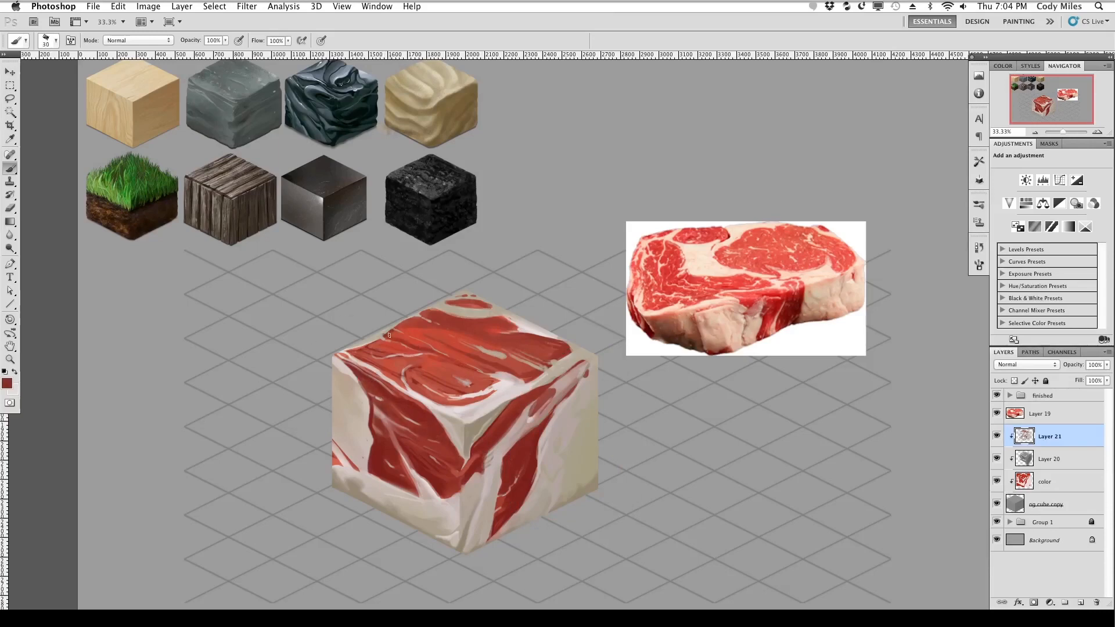
drag(398, 335, 486, 335)
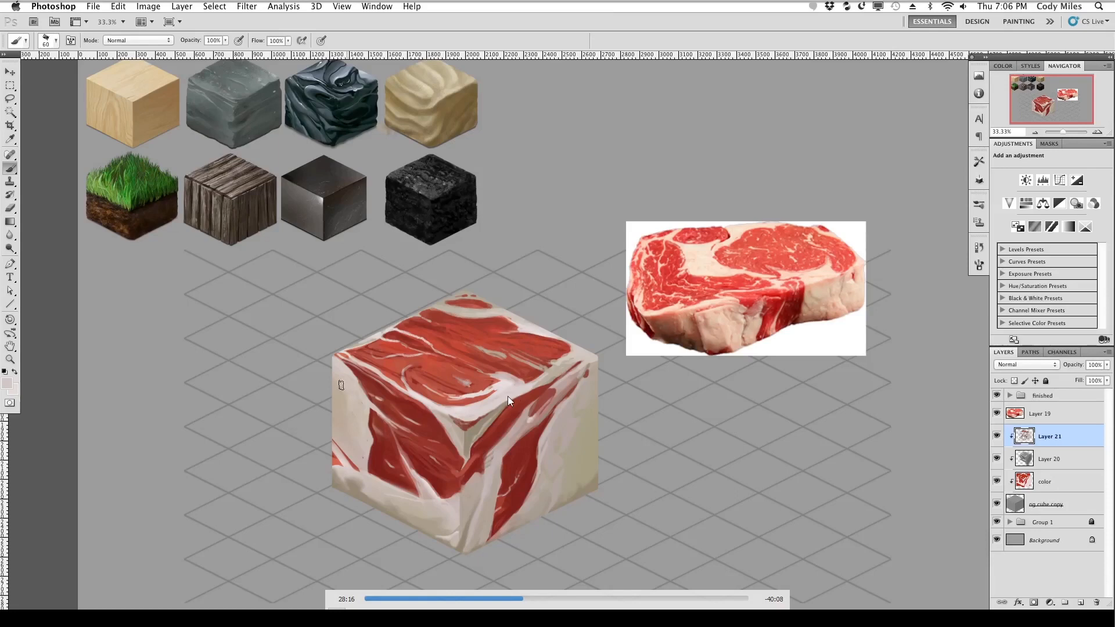
mouse_move(668, 197)
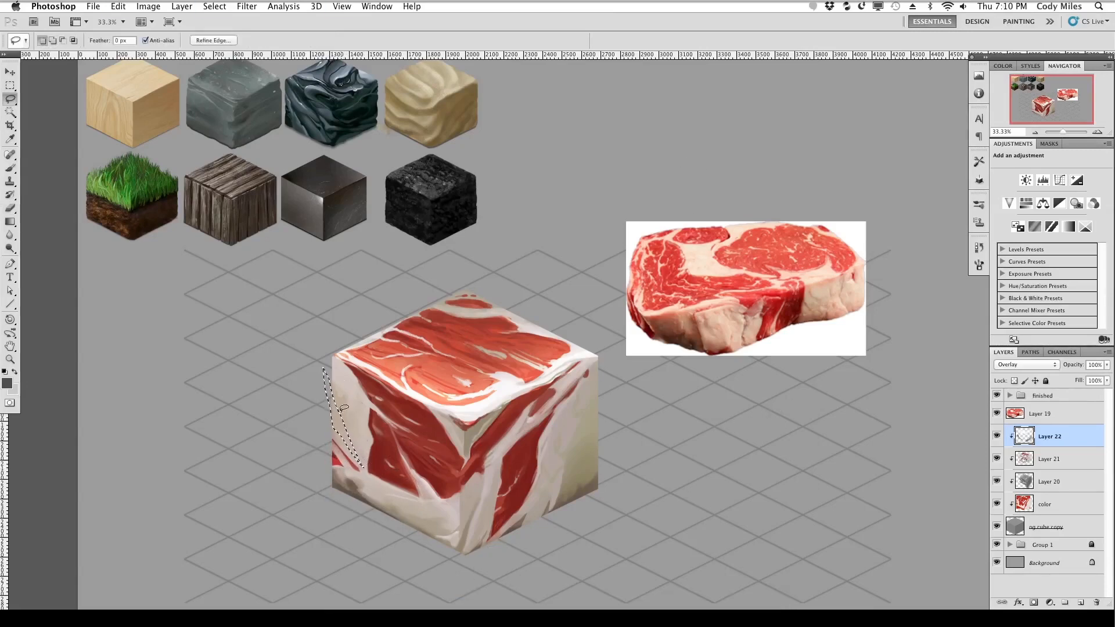
click(10, 98)
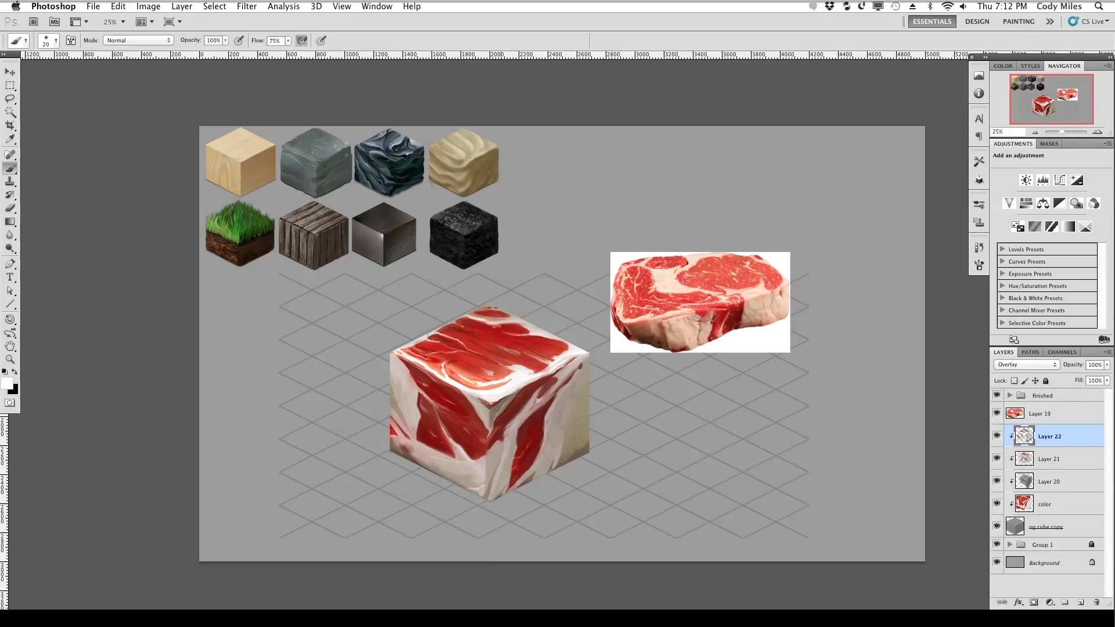
mouse_move(444, 308)
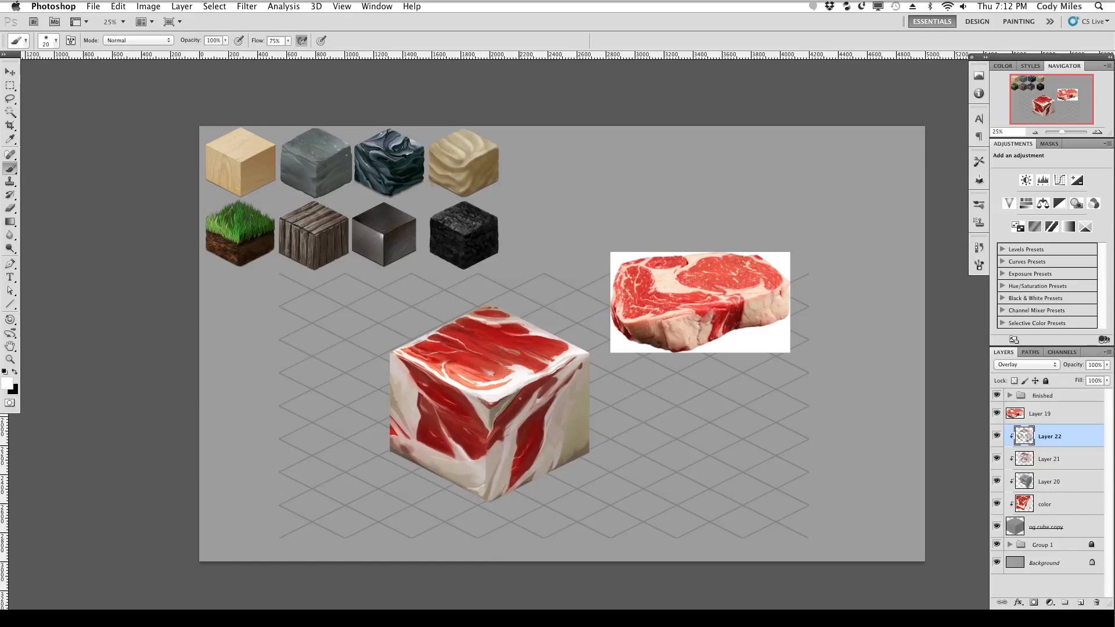
Step: Pick a red colour and paint red marbling streaks across the cube's top face
drag(519, 398, 440, 355)
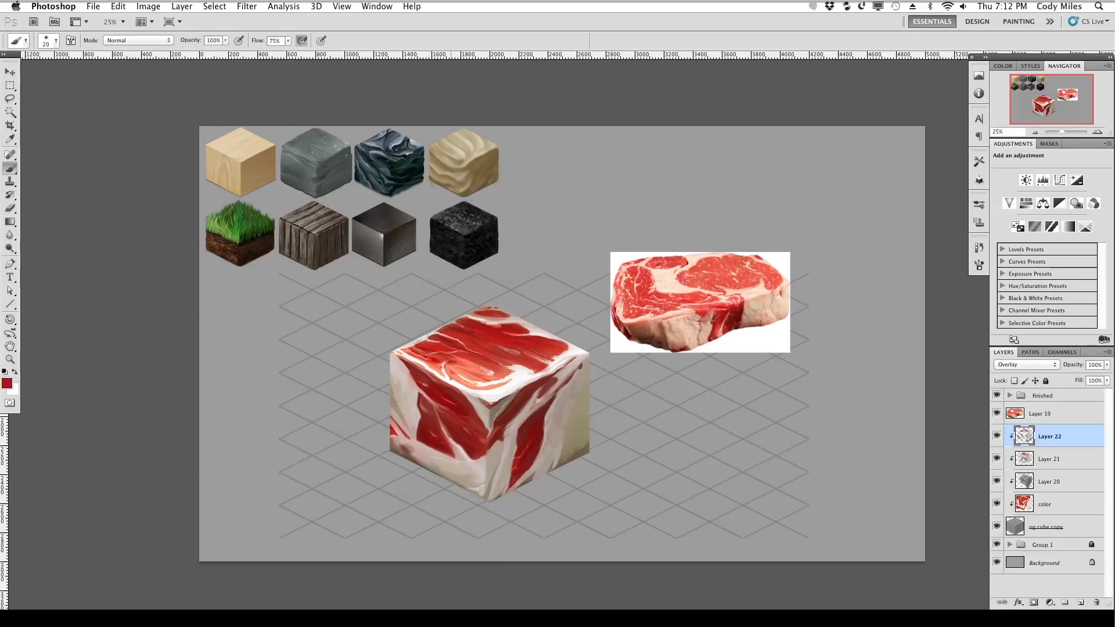
drag(452, 380, 427, 367)
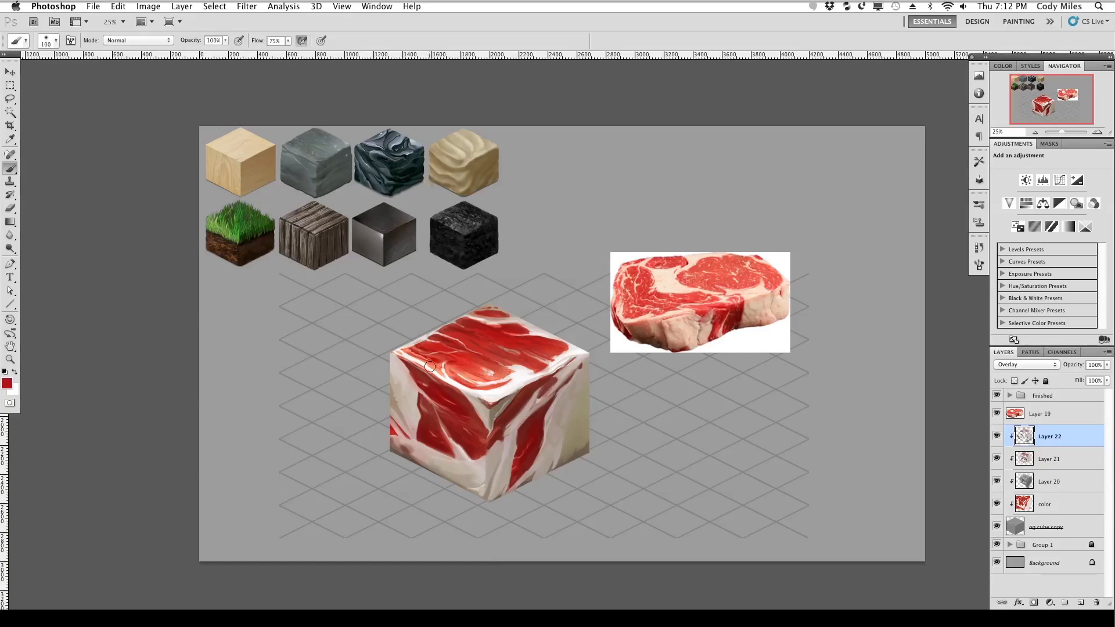
drag(430, 366, 529, 391)
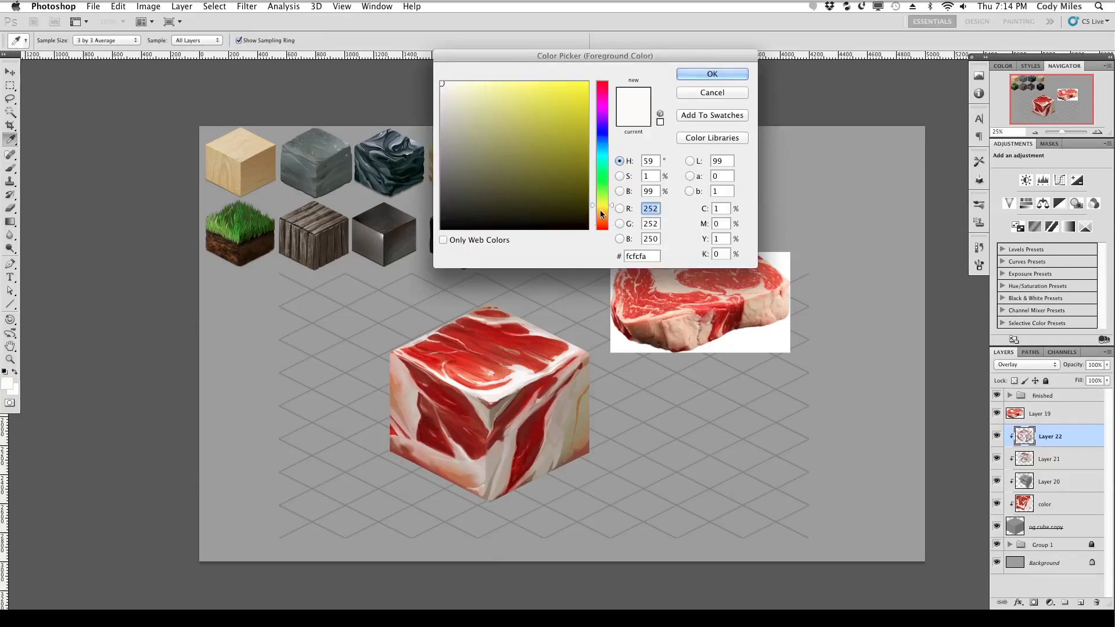
Step: Choose near-white #fcfcfa as the foreground colour for the fat marbling
click(710, 74)
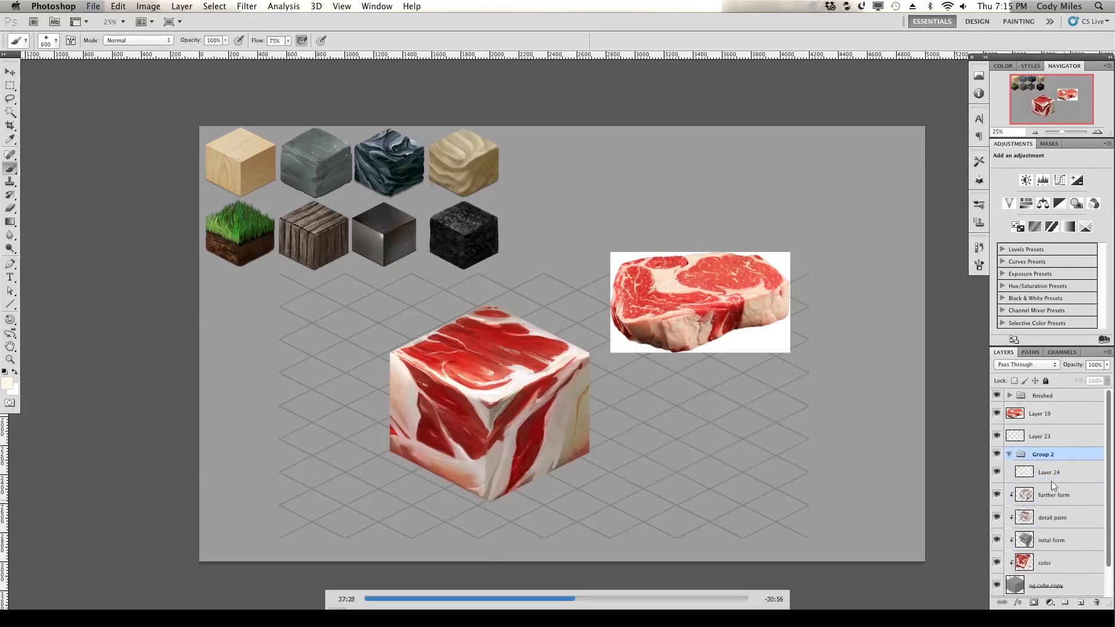
Step: Select Layer 24 under Group 2 and brush a refinement stroke onto the cube
click(1048, 471)
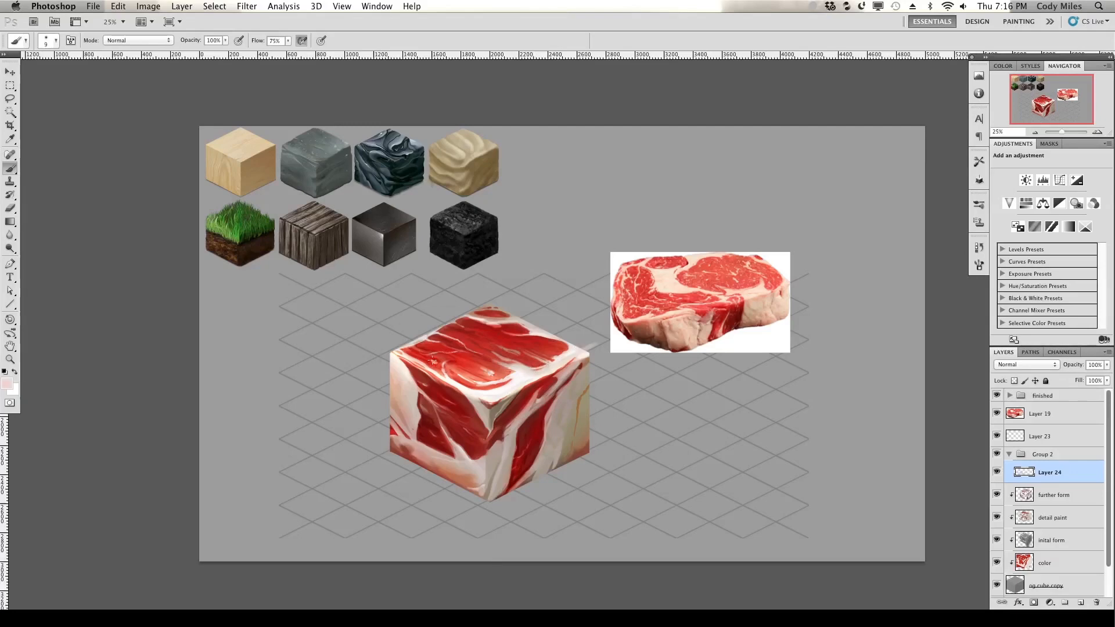
drag(434, 359, 497, 334)
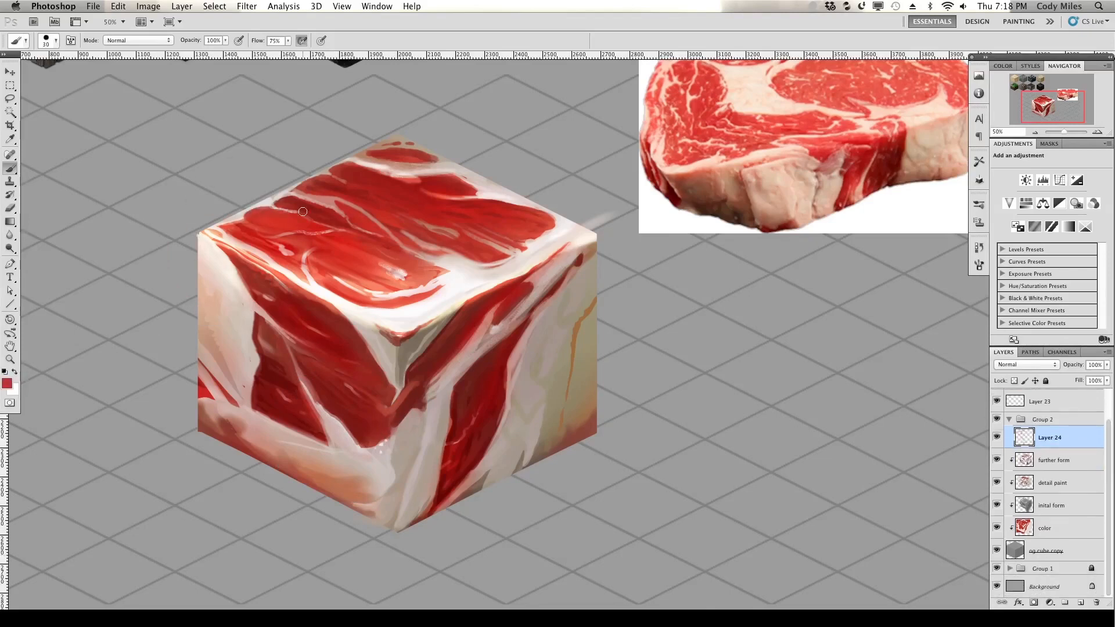
Step: Paint pale fat streaks on the top and right faces on Layer 24, then clip it
drag(301, 213, 327, 228)
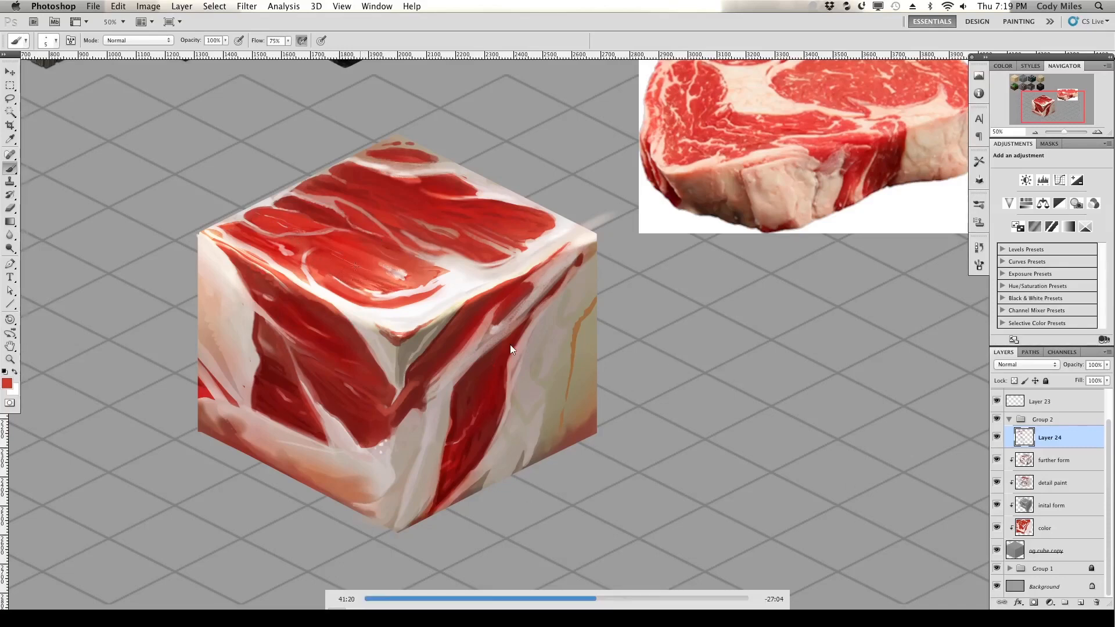
drag(510, 348, 405, 274)
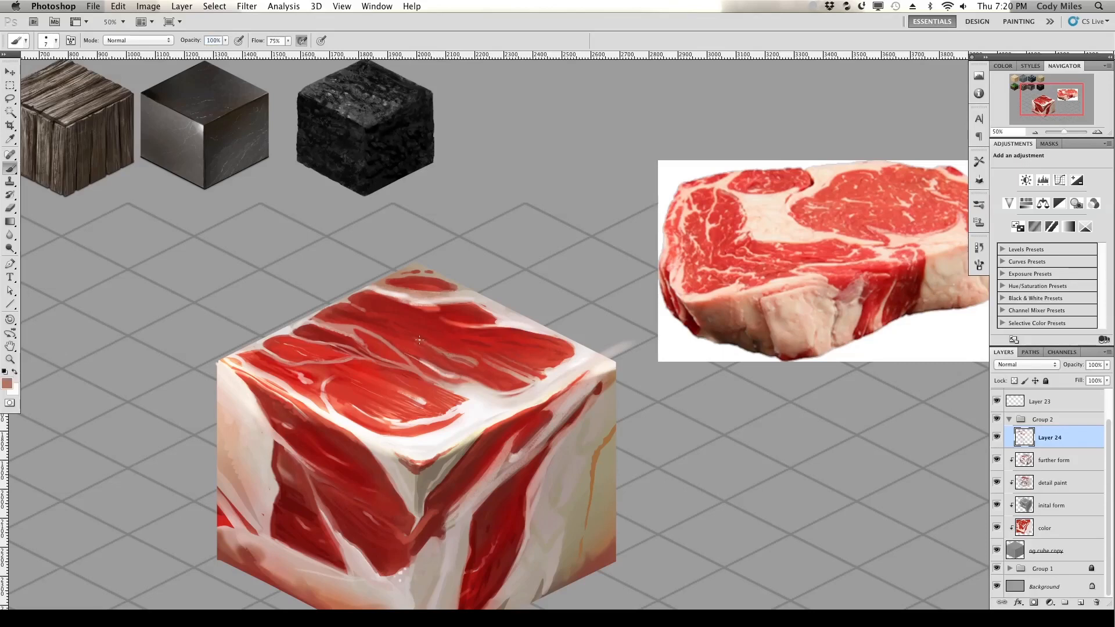
drag(359, 326, 433, 345)
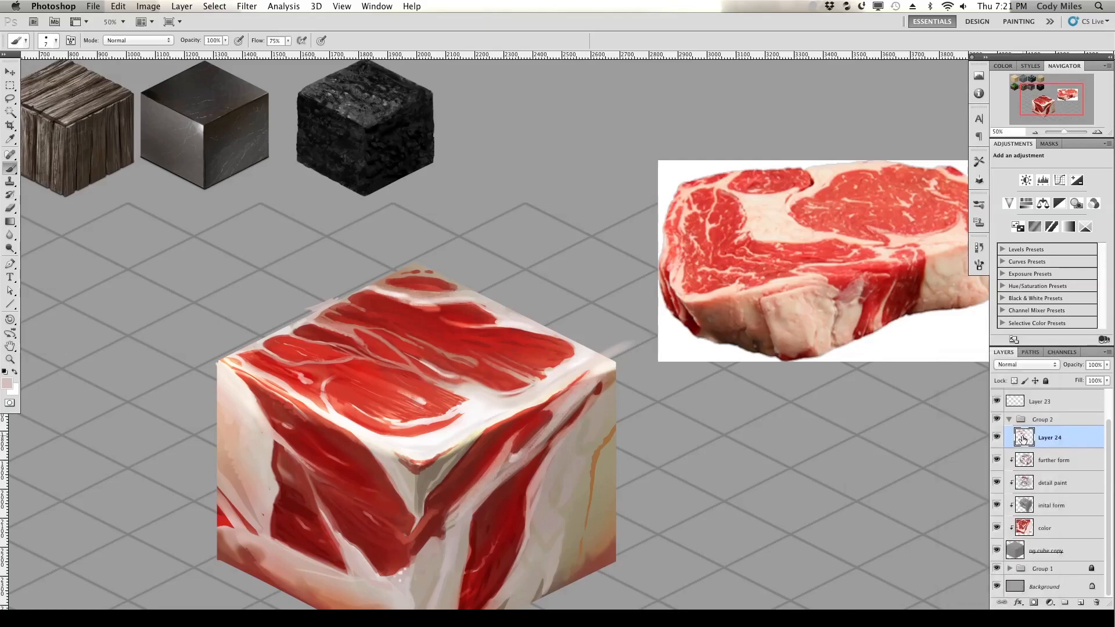
right_click(1042, 419)
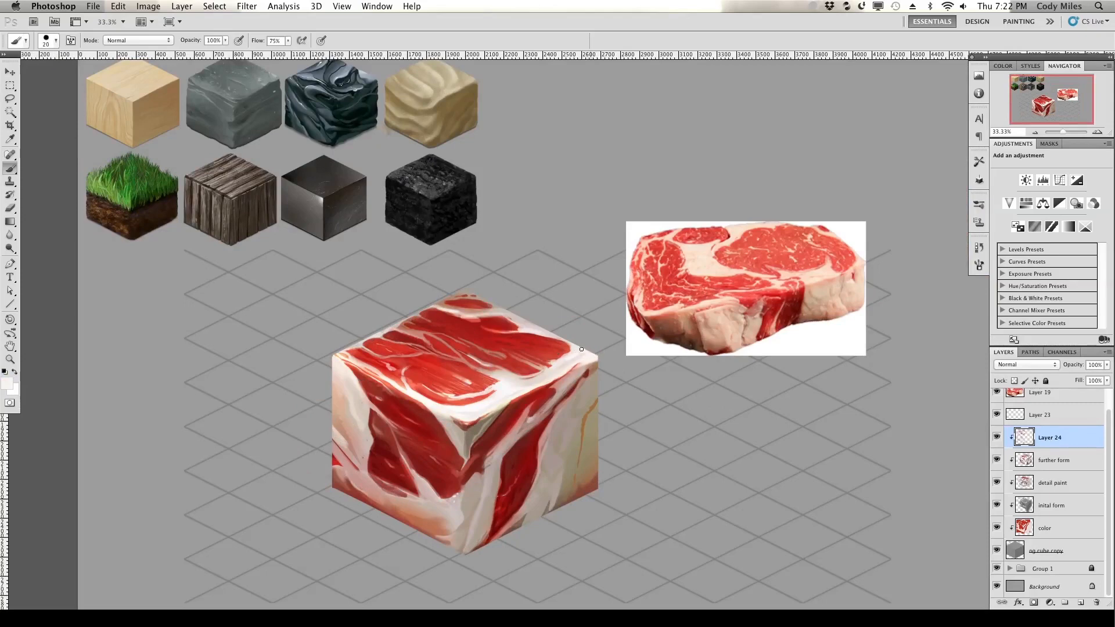
mouse_move(598, 318)
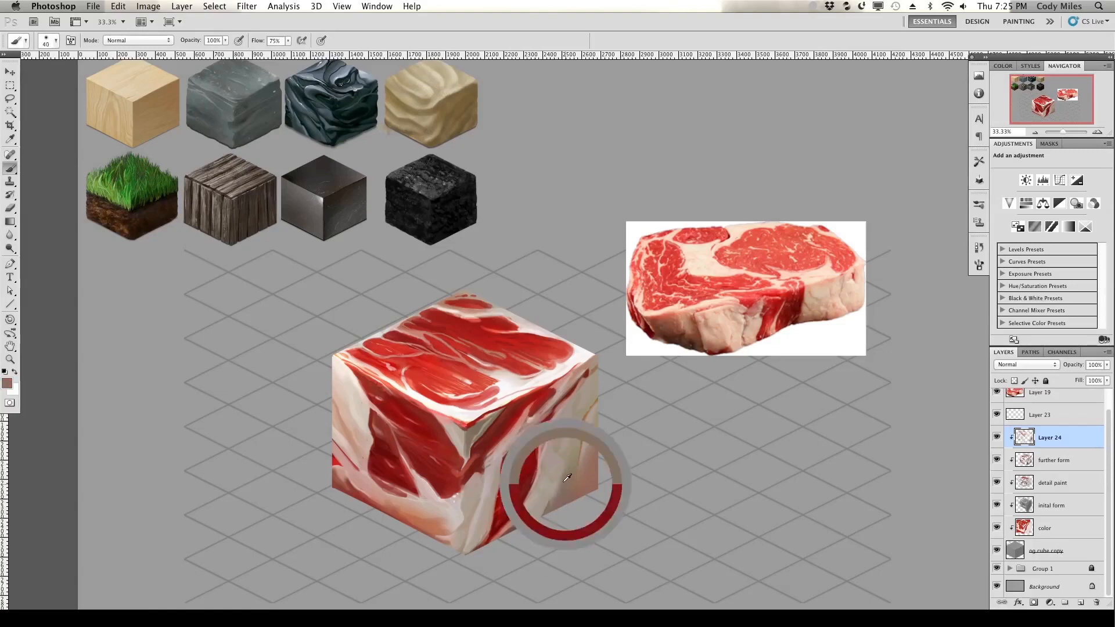
Step: Sample a colour from the cube's right face for soft shading
click(564, 465)
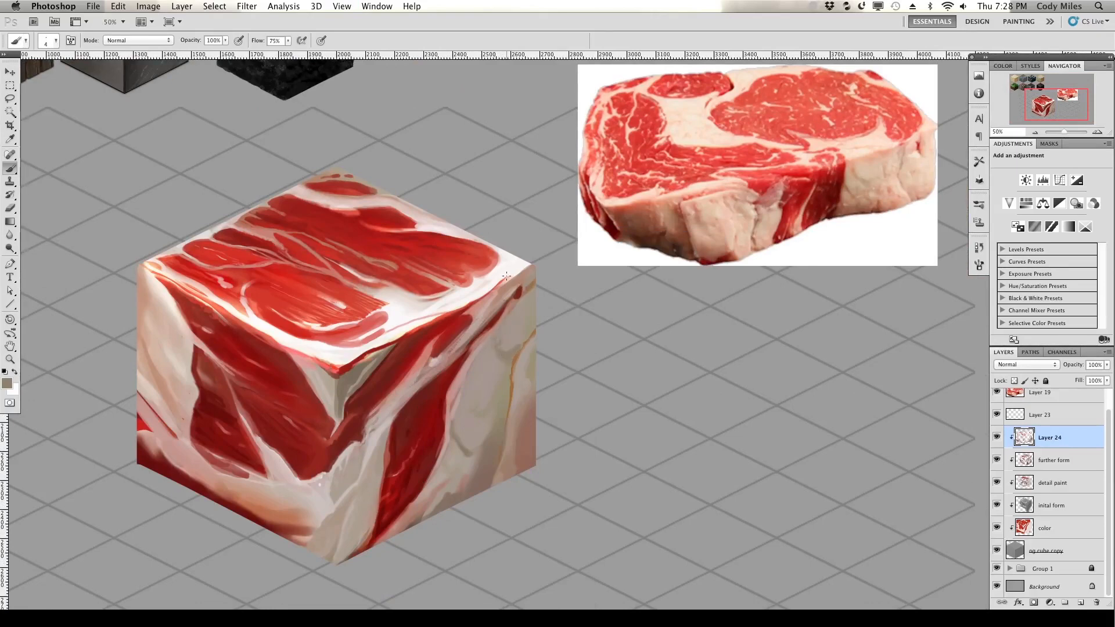
Step: Open the foreground colour picker to choose dark brownish-grey #473a33
click(9, 384)
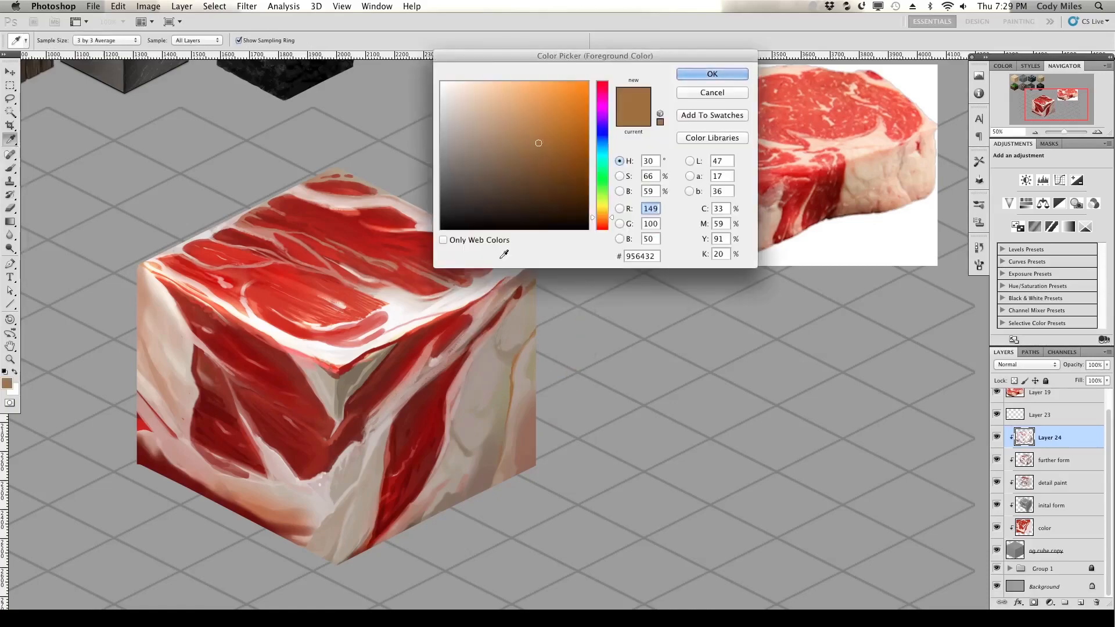
click(710, 74)
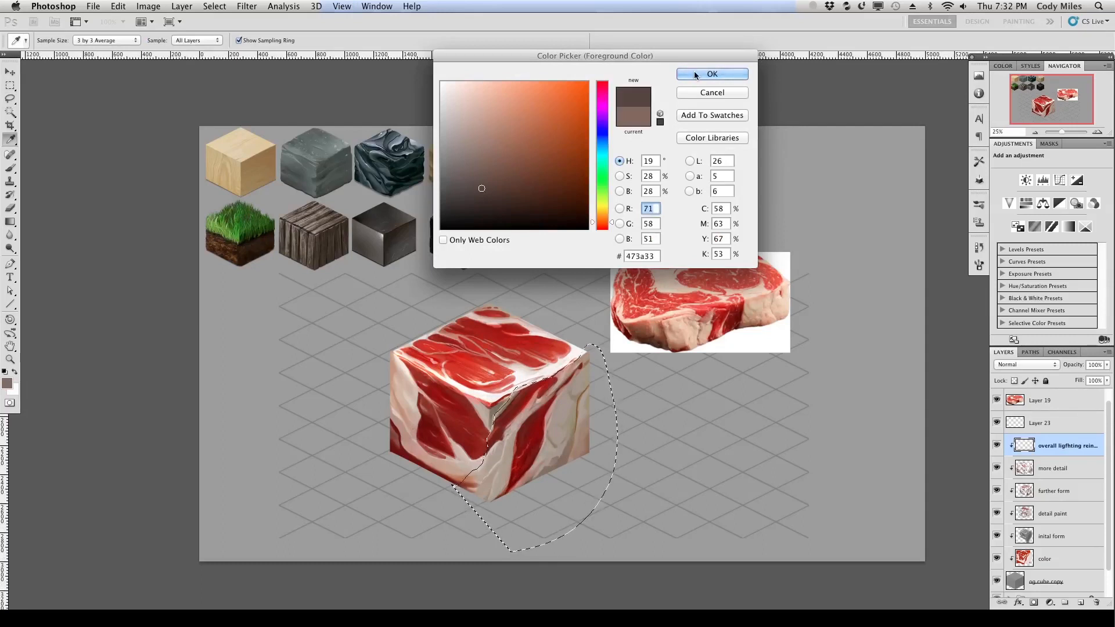
Step: Confirm #473a33 and colourise the overall lighting layer with Hue 14, Saturation 56
click(710, 74)
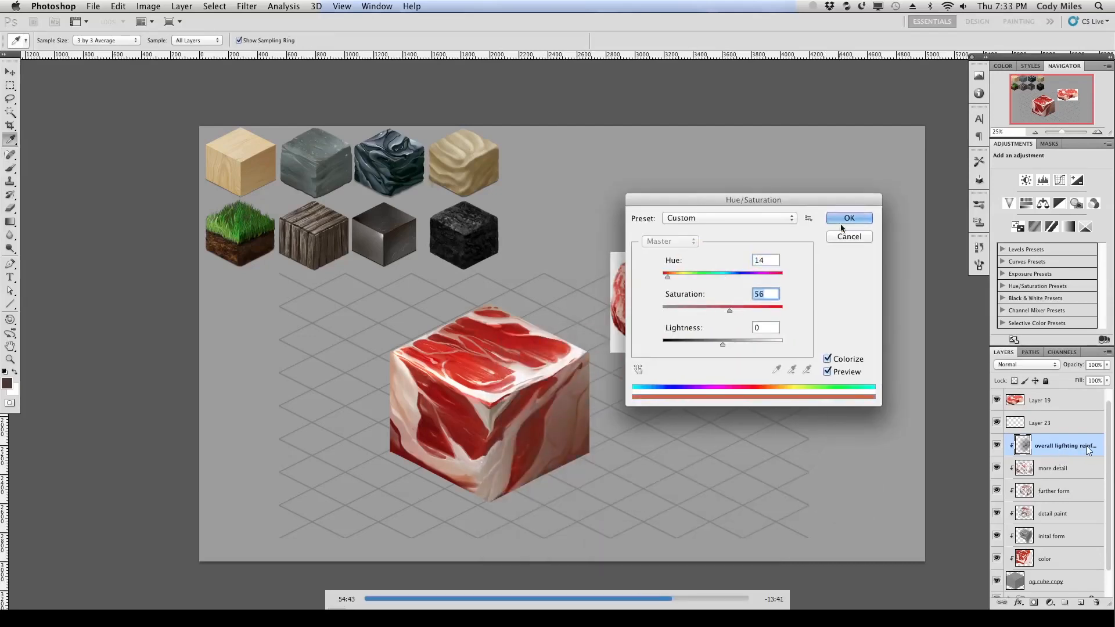
click(847, 218)
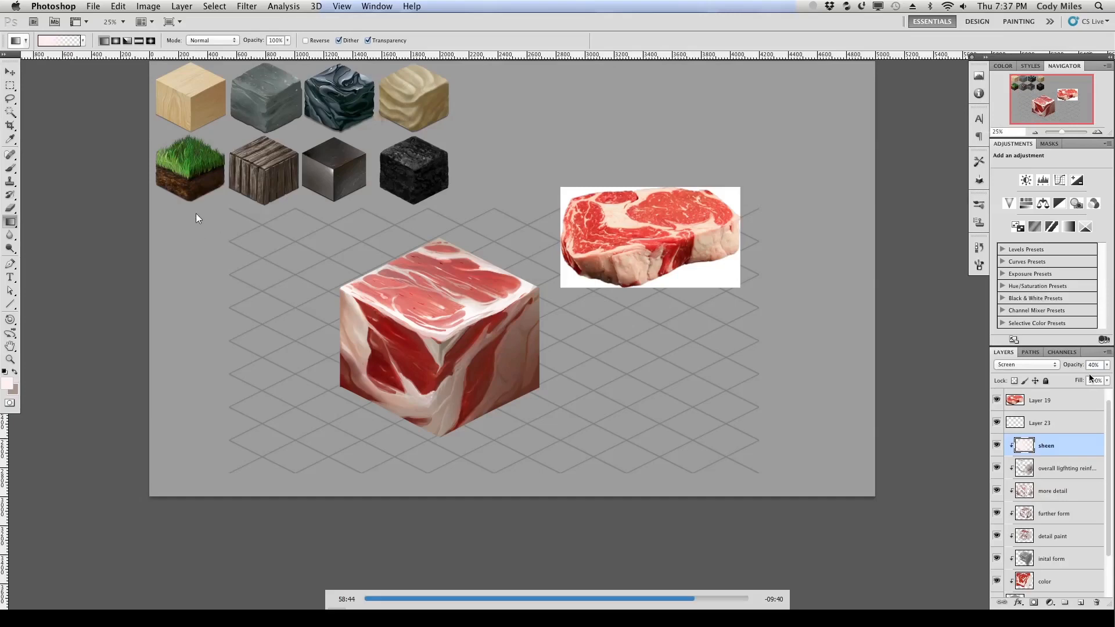
mouse_move(1003, 369)
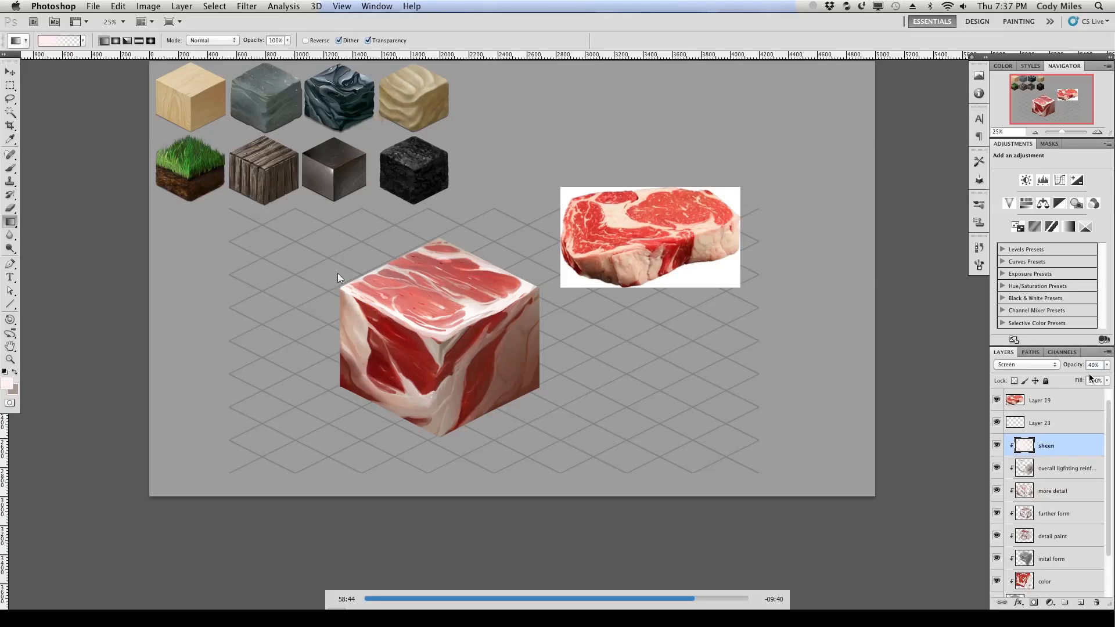
mouse_move(437, 321)
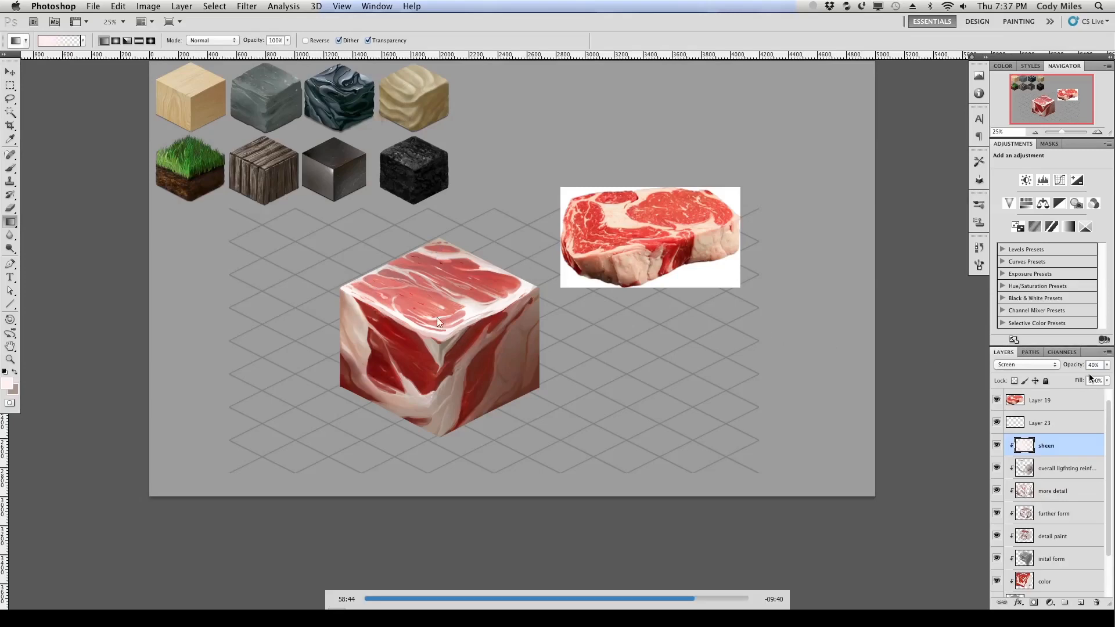
mouse_move(533, 291)
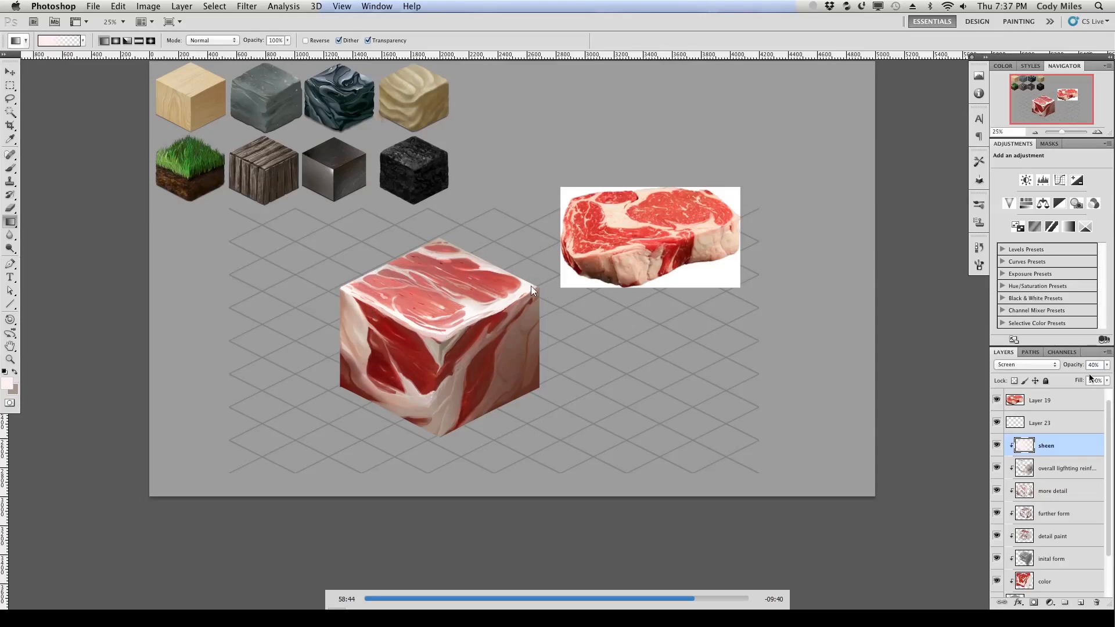
mouse_move(303, 260)
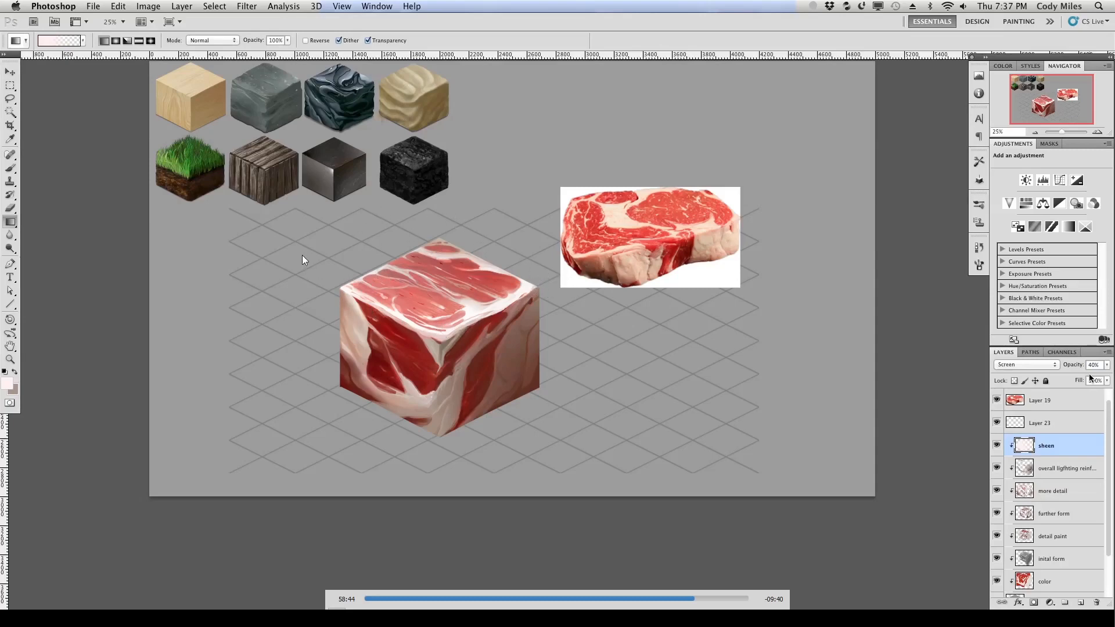
mouse_move(321, 292)
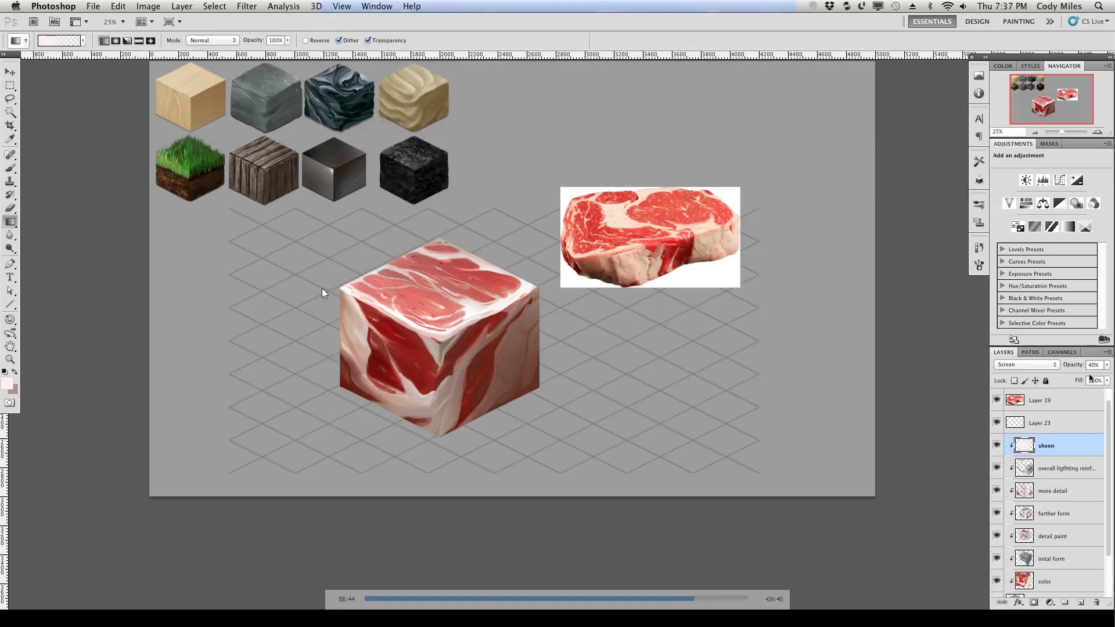
mouse_move(563, 278)
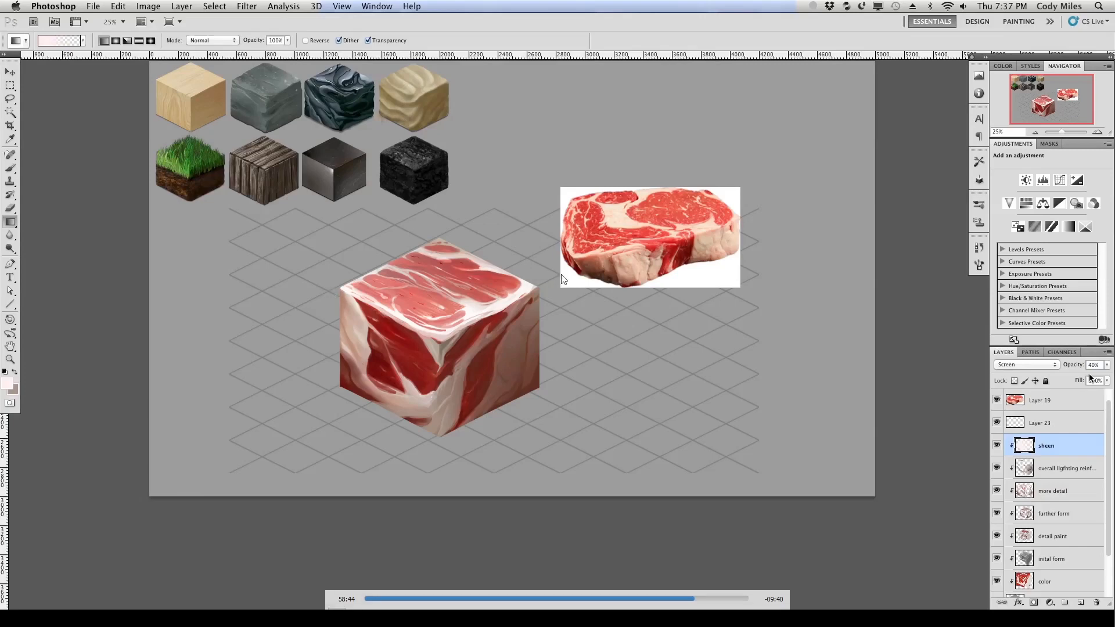
mouse_move(509, 316)
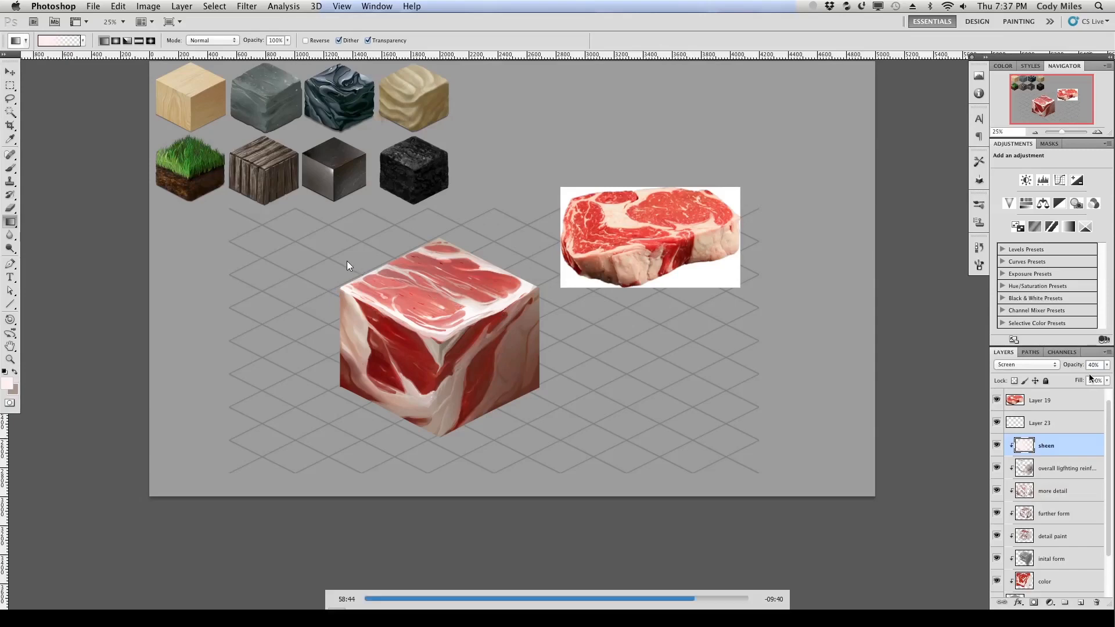
mouse_move(306, 239)
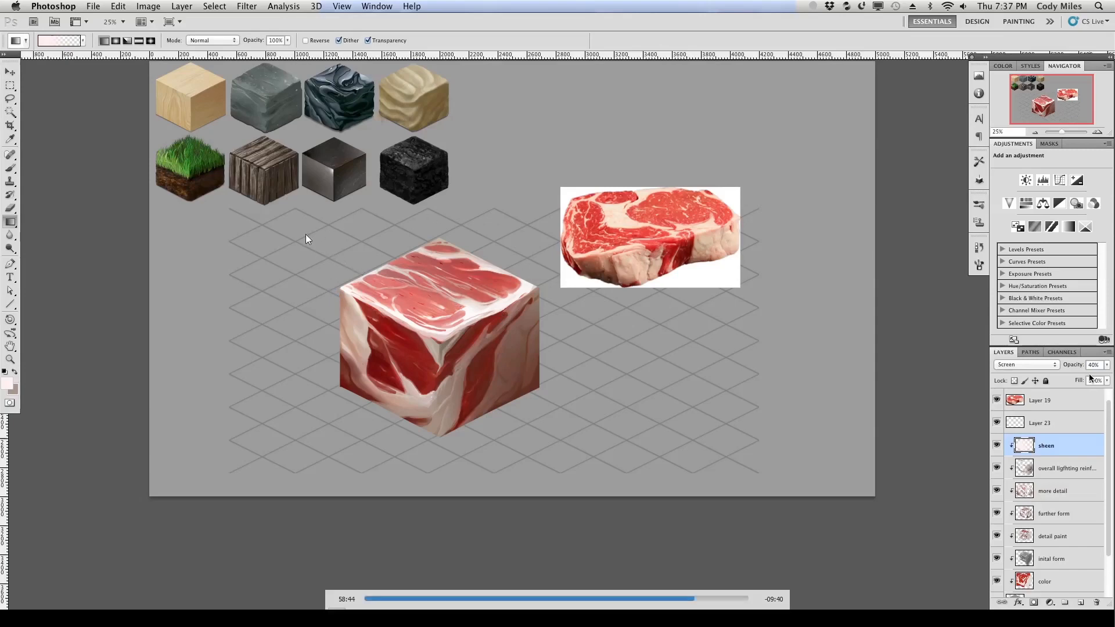
mouse_move(1081, 368)
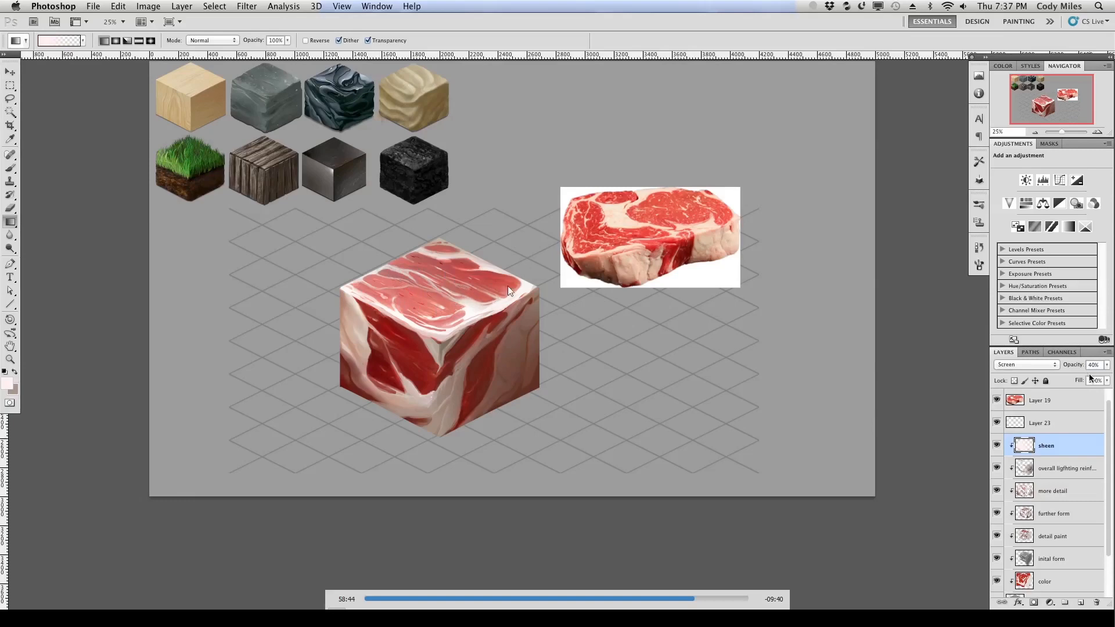
mouse_move(476, 273)
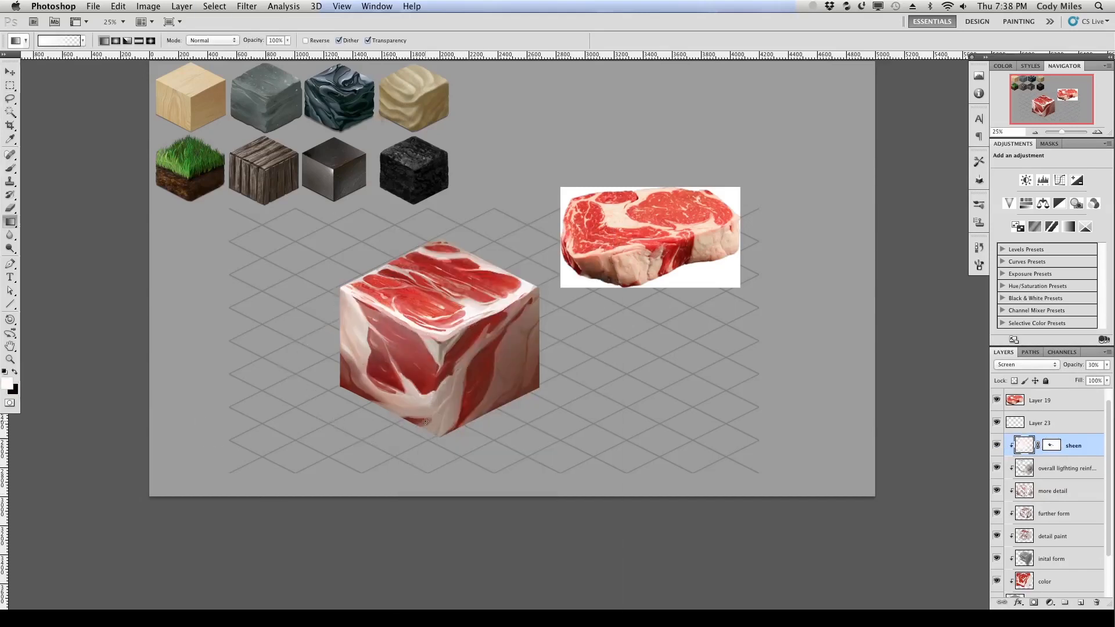
Step: Paint black on the sheen mask within a selection to hide gloss on the right face
click(359, 306)
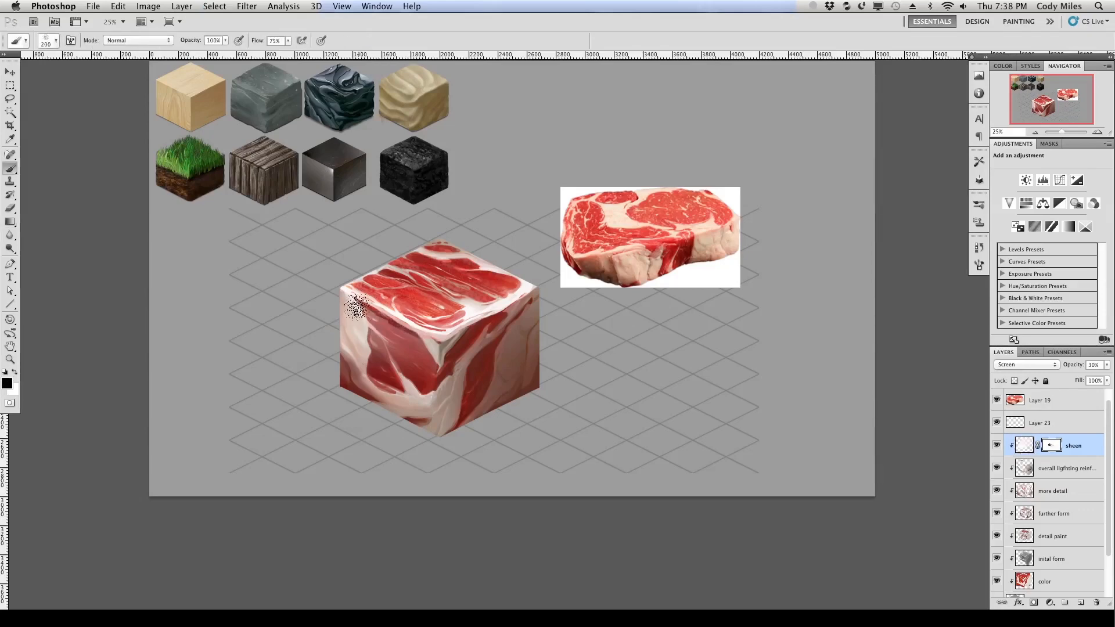
click(1024, 364)
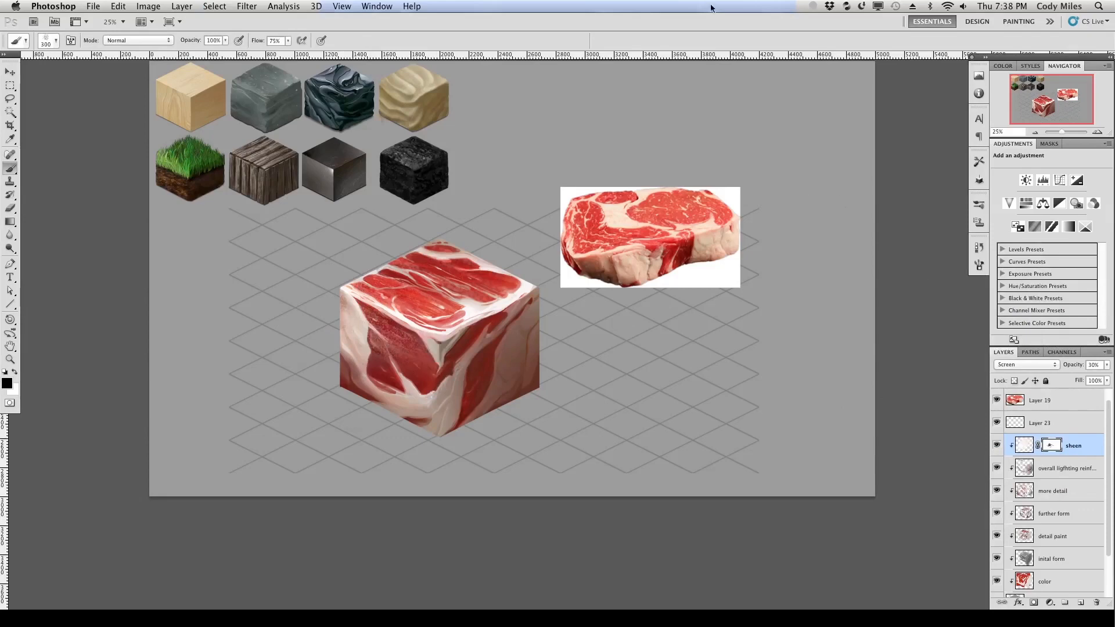
click(1024, 364)
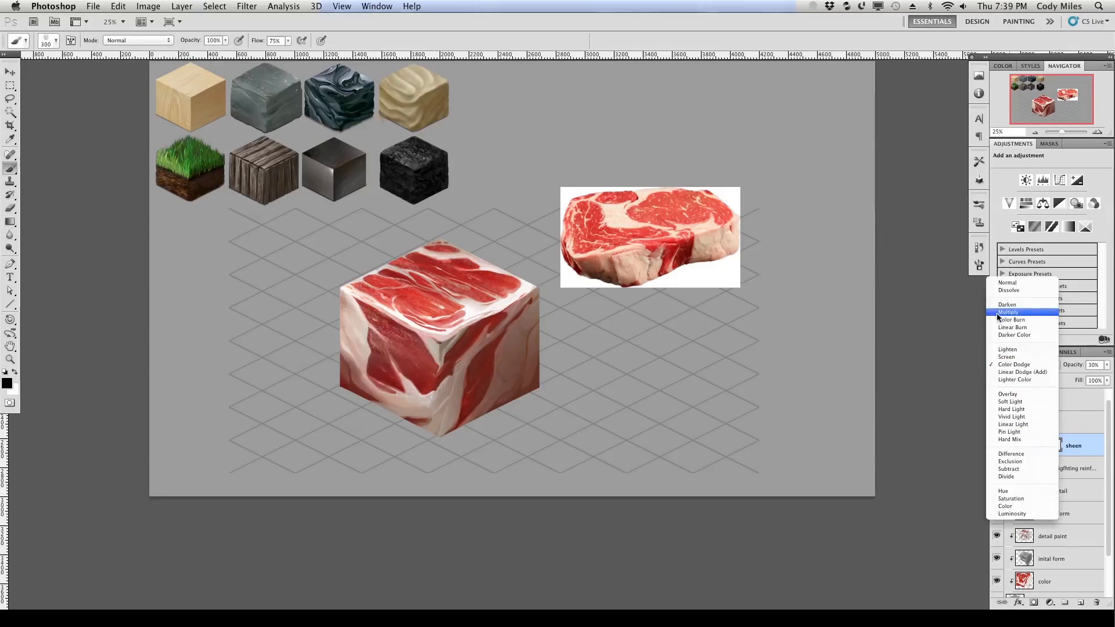
click(1006, 356)
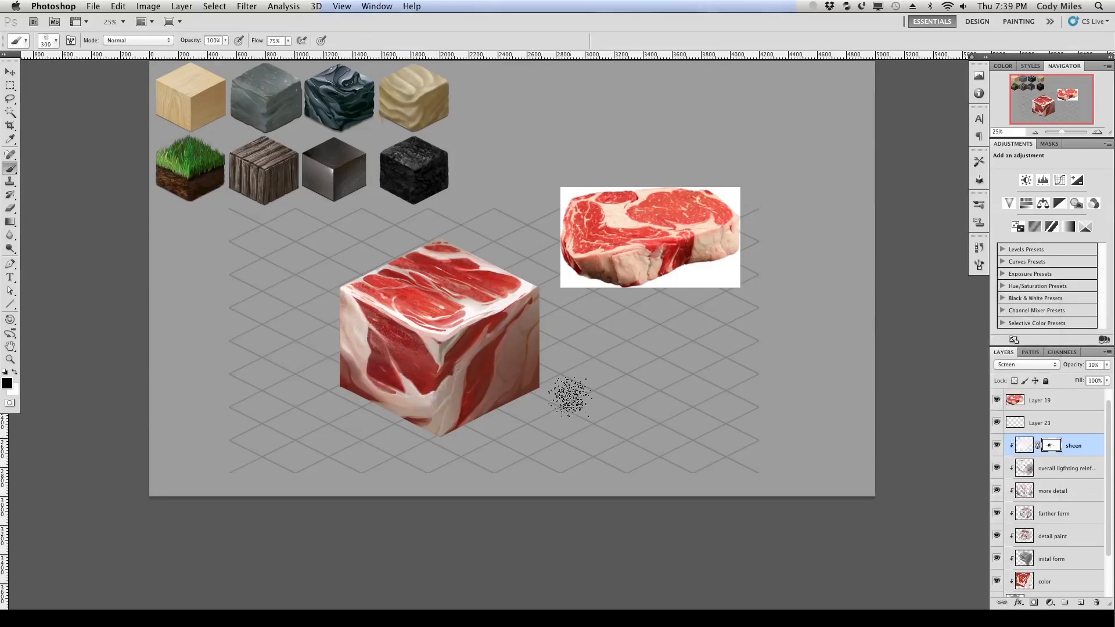
click(9, 98)
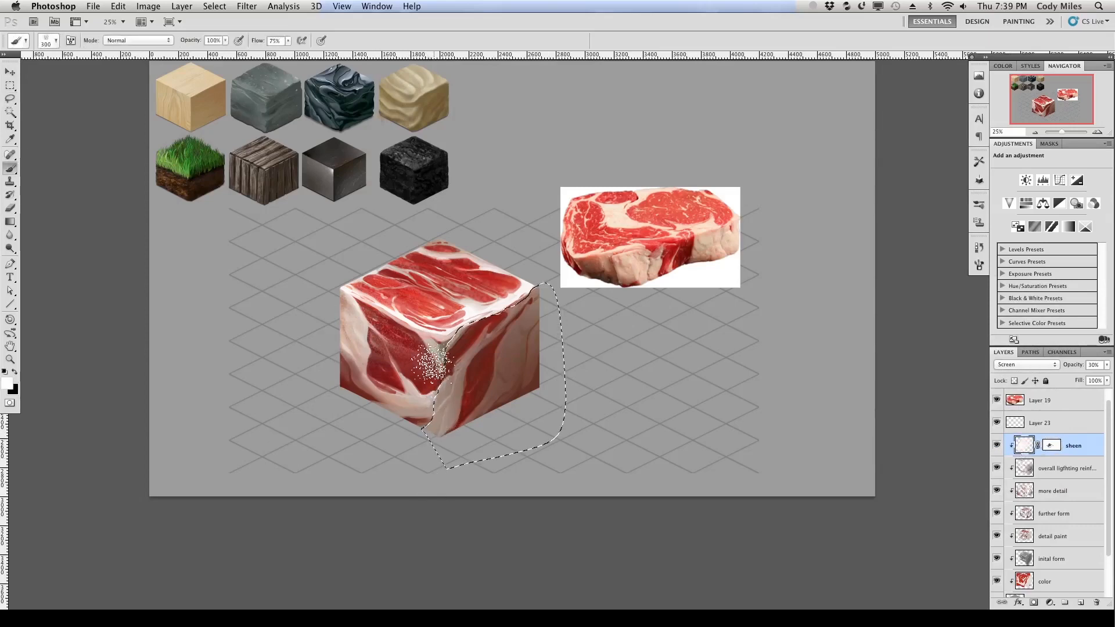
click(515, 377)
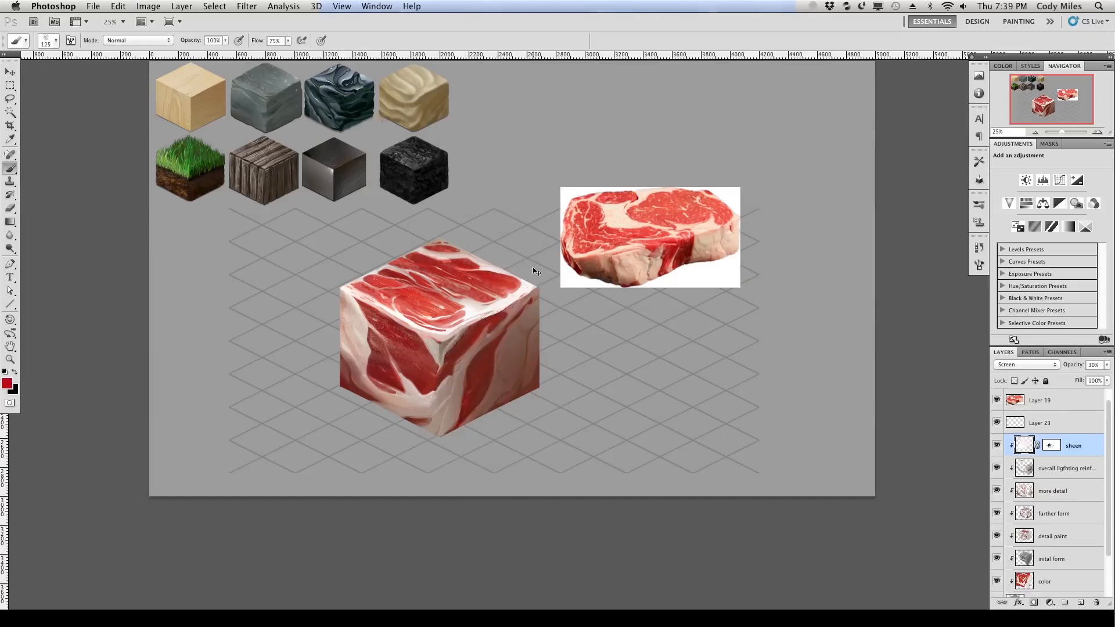
click(1059, 468)
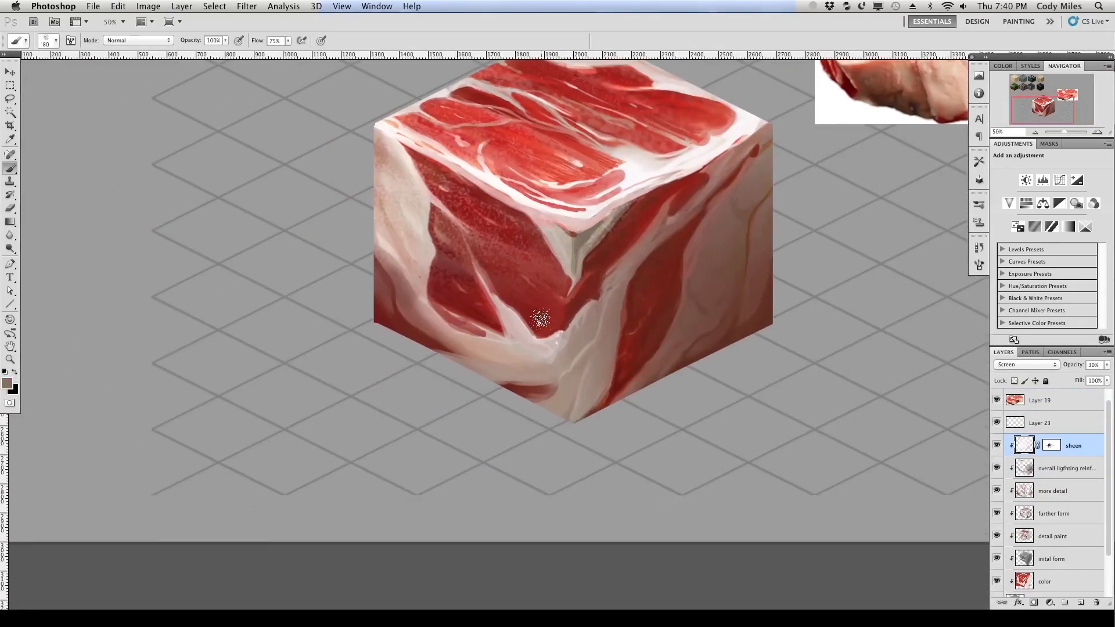
click(1067, 468)
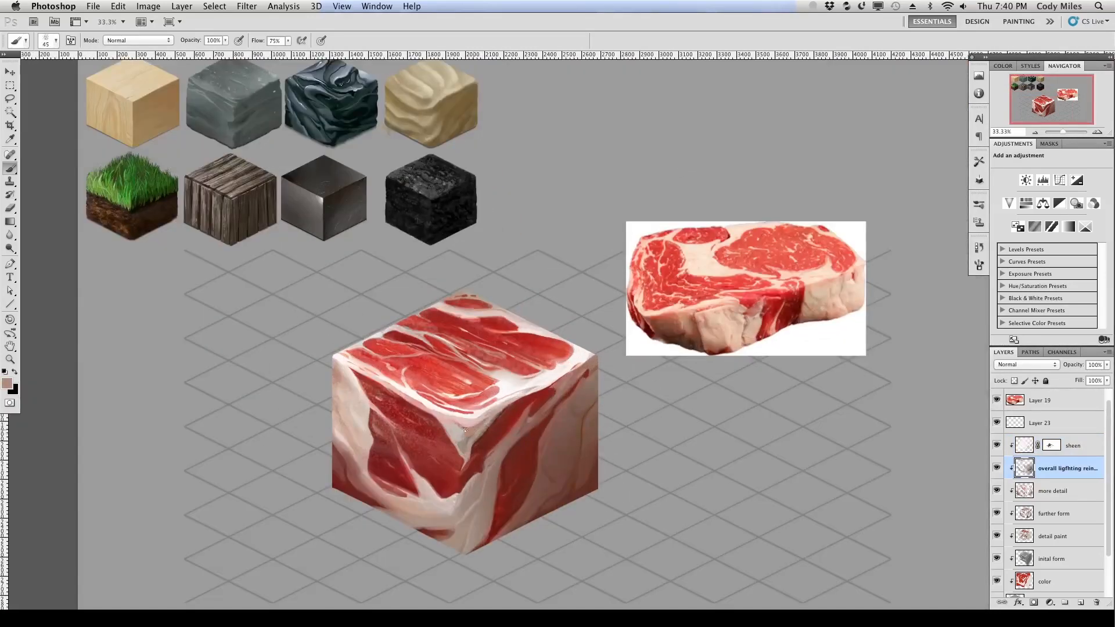
Step: Brush brighter pale highlights across the top face on the overall lighting layer
click(452, 427)
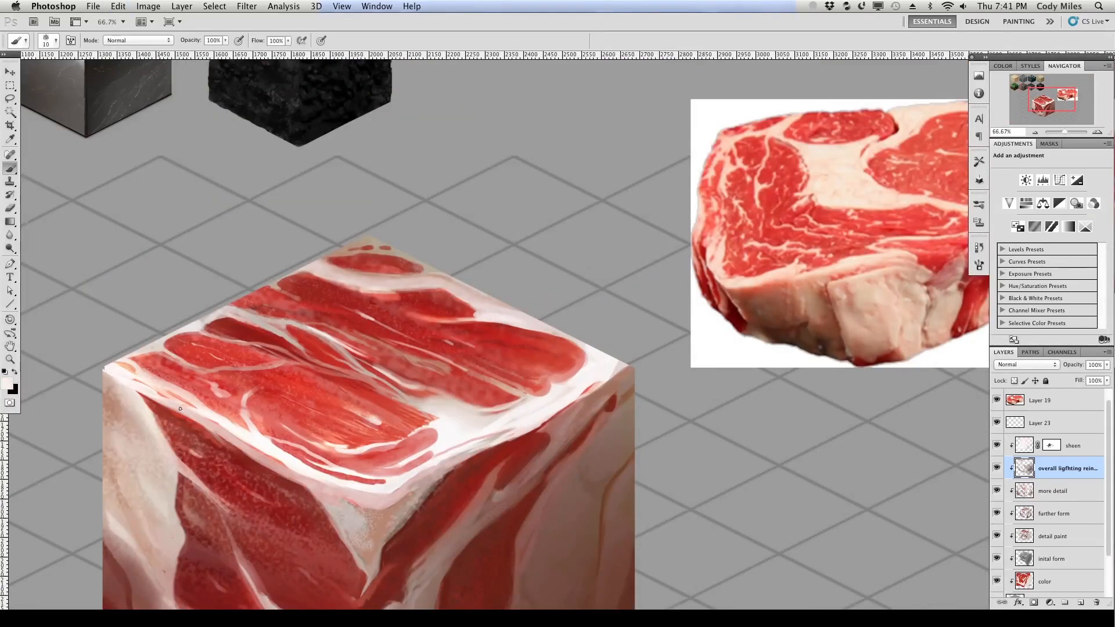
drag(177, 408, 558, 413)
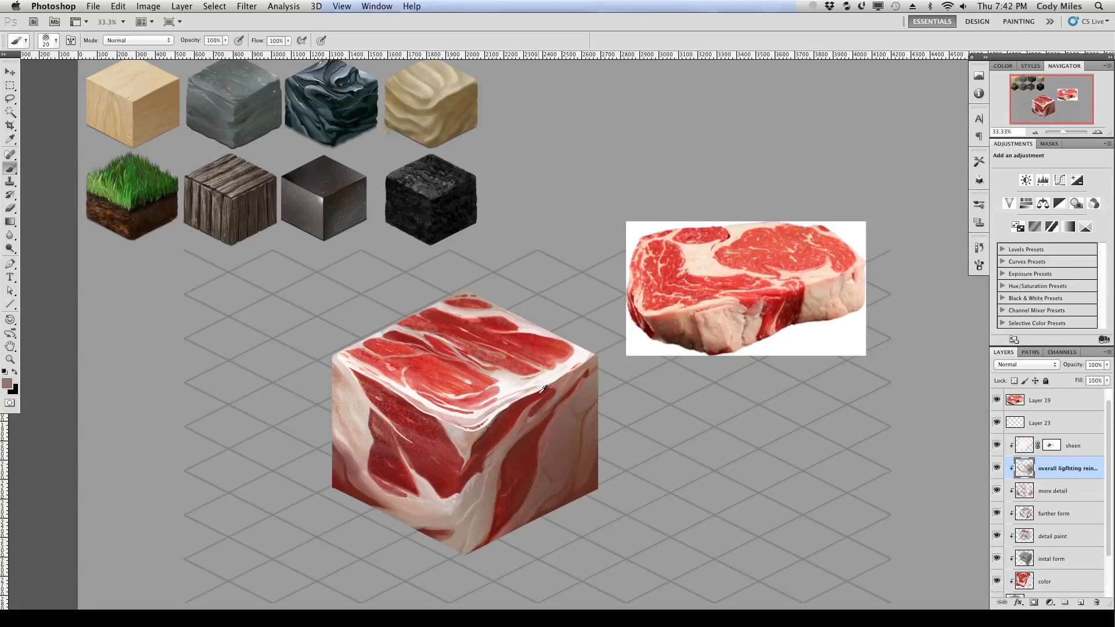
mouse_move(506, 460)
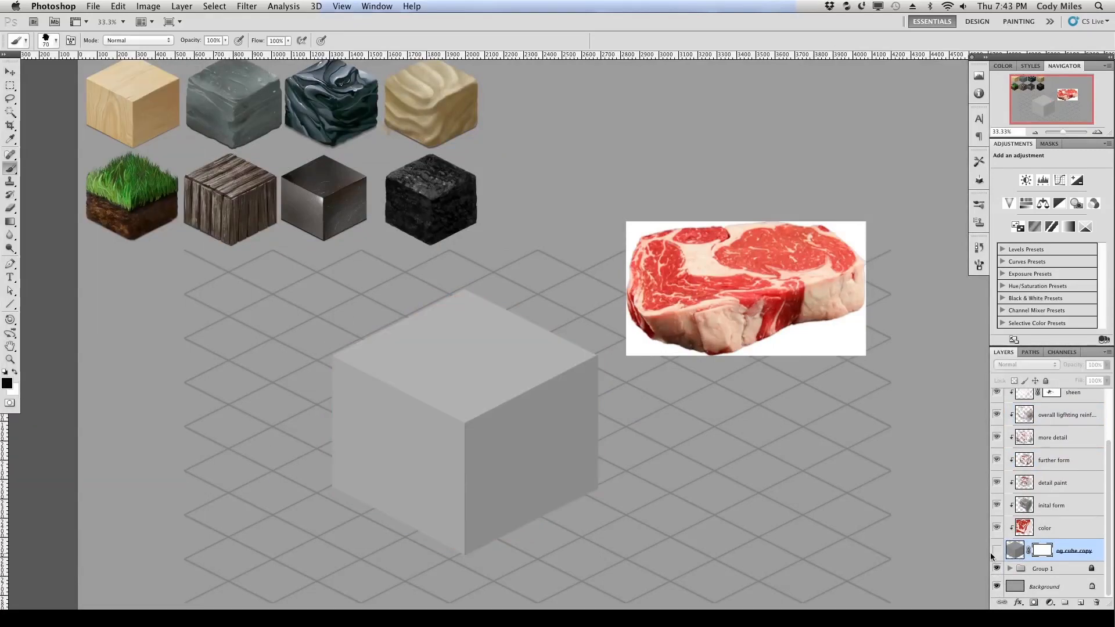
Step: Turn og cube copy's visibility back on to show the painted meat cube
click(996, 550)
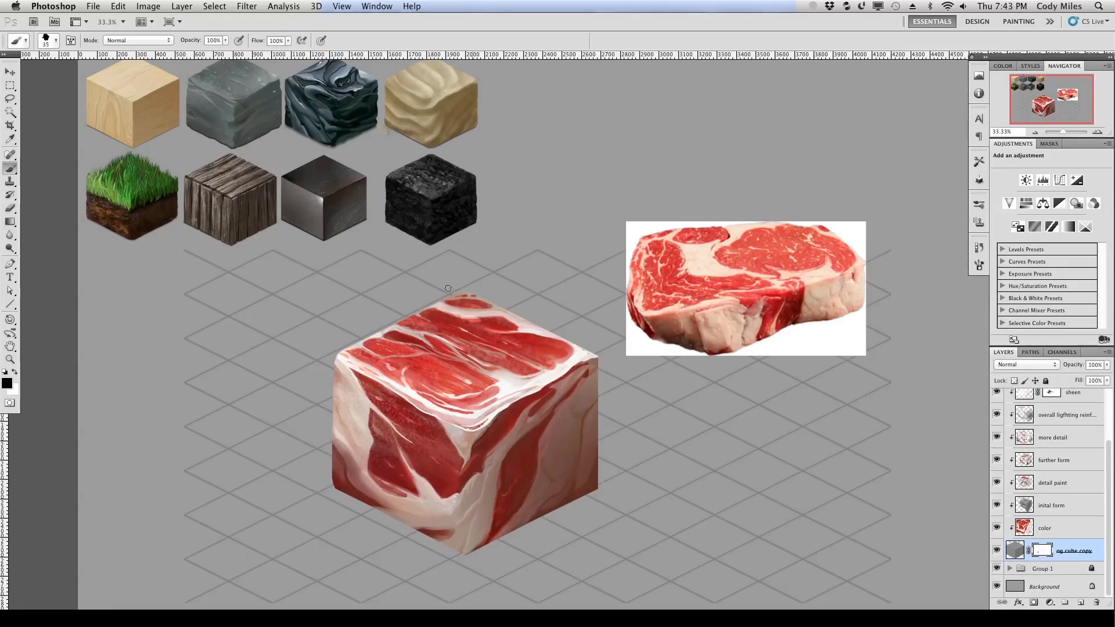
mouse_move(534, 301)
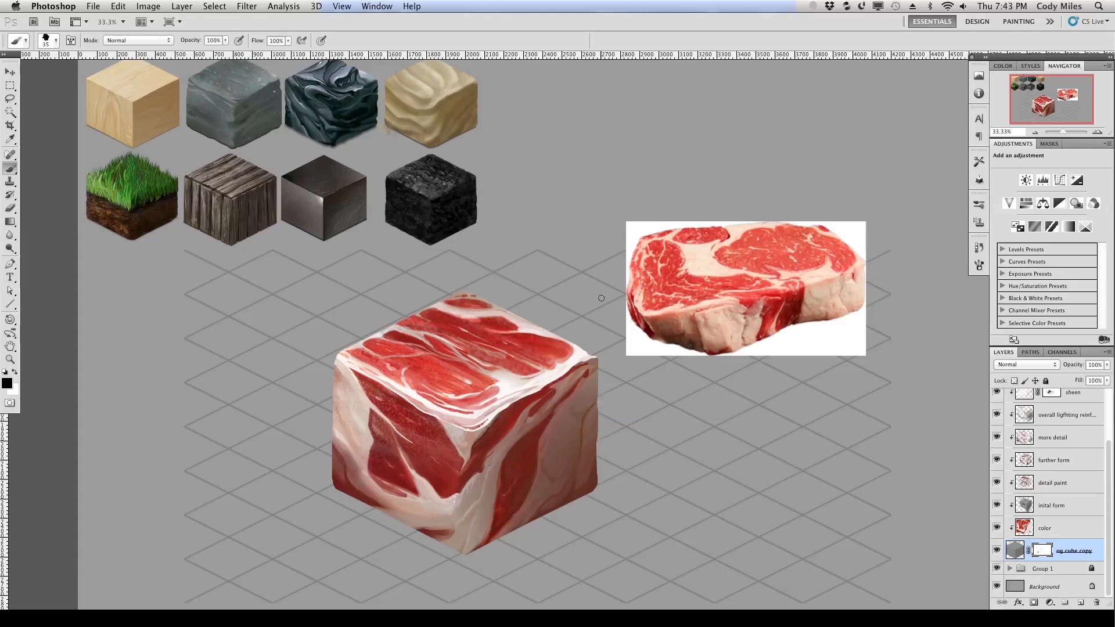
mouse_move(362, 510)
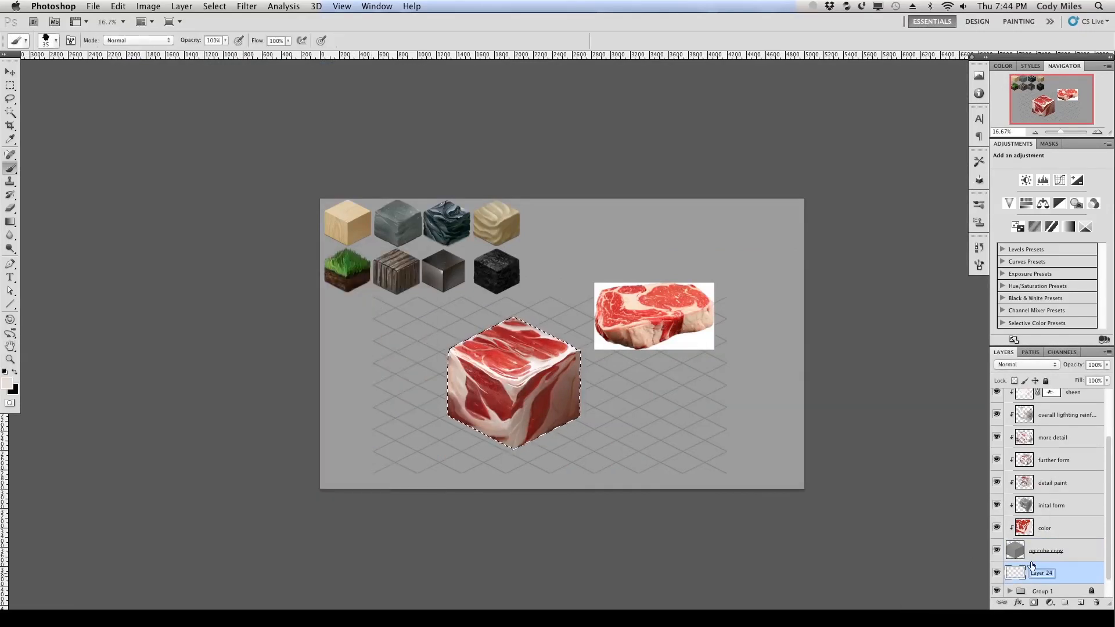
Step: Rename the new layer beneath the cube to 'shadow' for the black cube-shaped fill
double_click(1041, 573)
text(shadow)
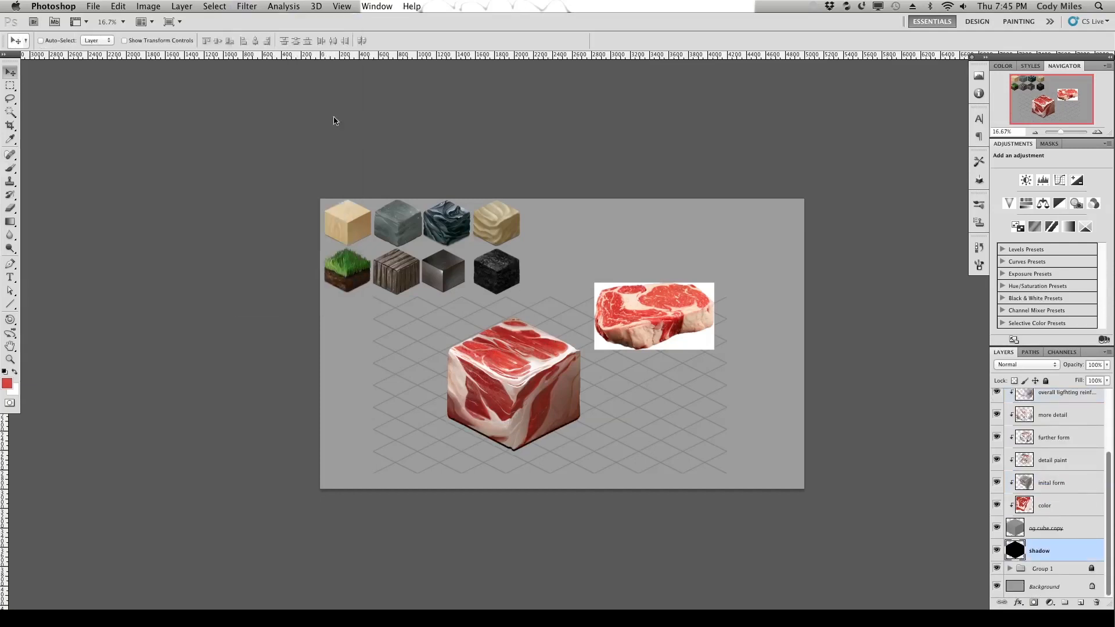
Step: Gather the cube's painted and shadow layers under the name 'Raw Meat'
click(1095, 364)
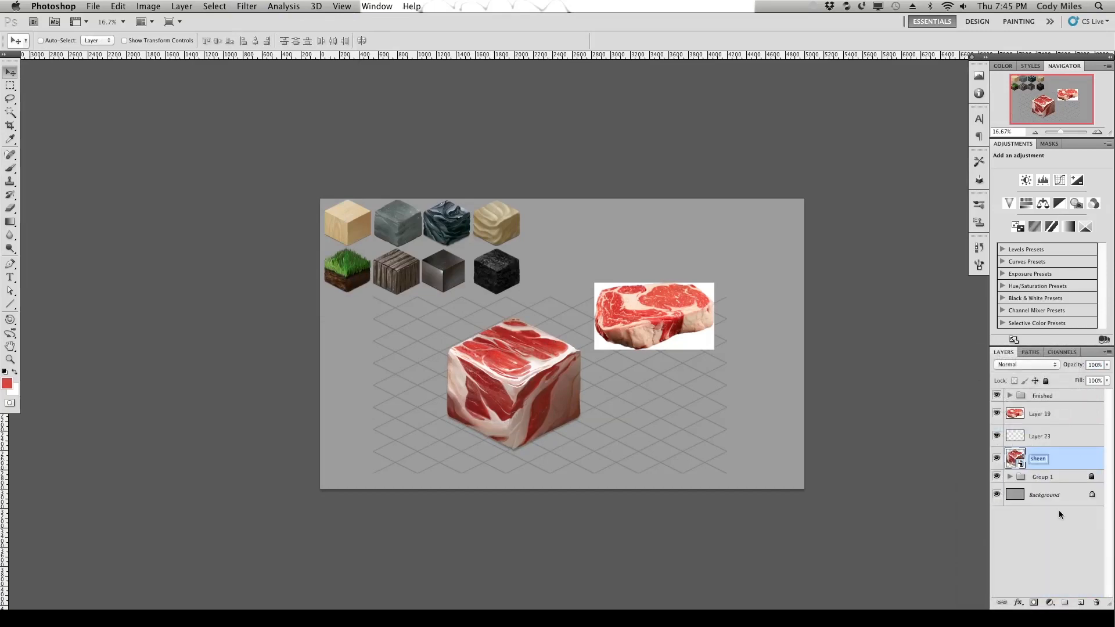
click(1045, 414)
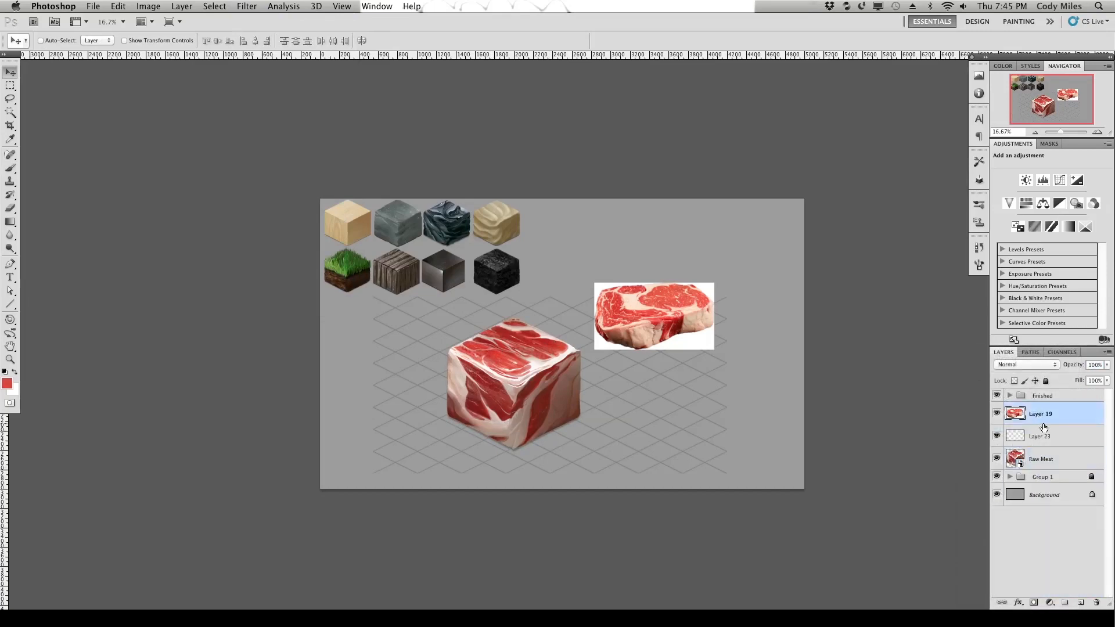